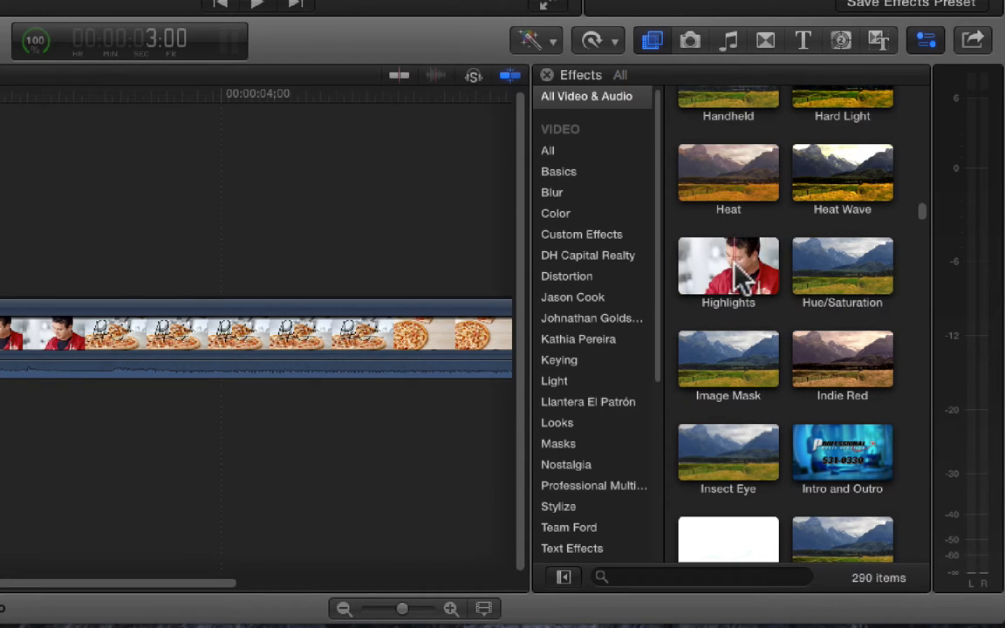
{"action": "mouse_move", "coordinate": [729, 357]}
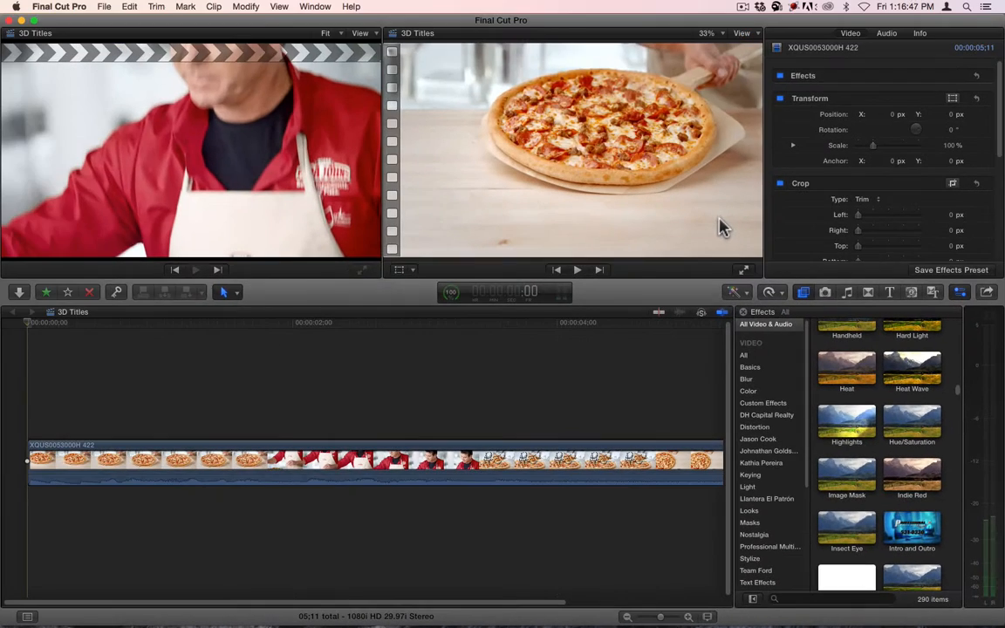
{"action": "mouse_move", "coordinate": [422, 331]}
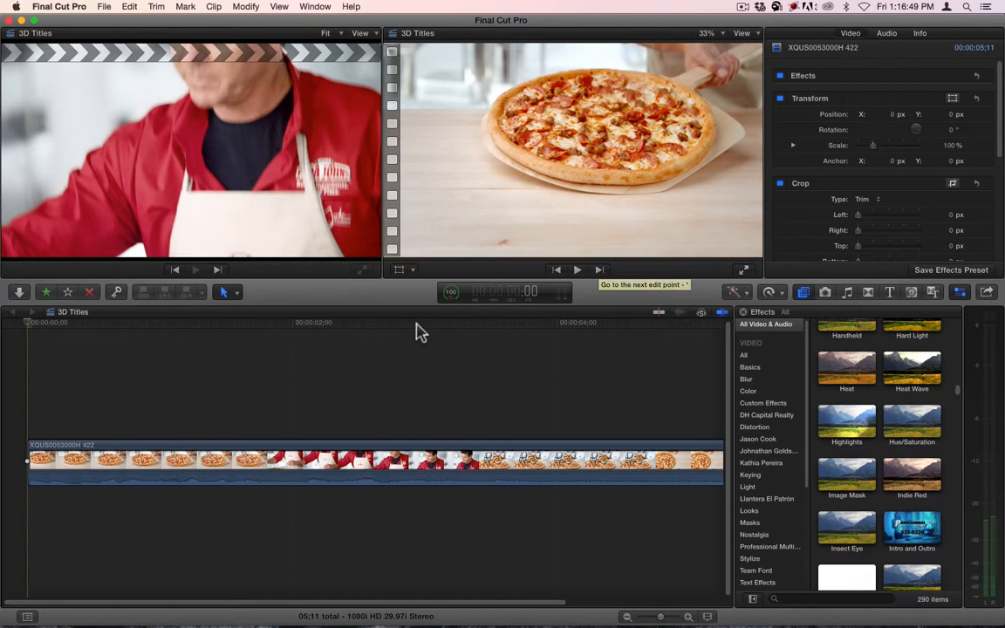
- Apply the Heat Wave effect to the pizza clip at amount 100
{"action": "left_click", "coordinate": [154, 339]}
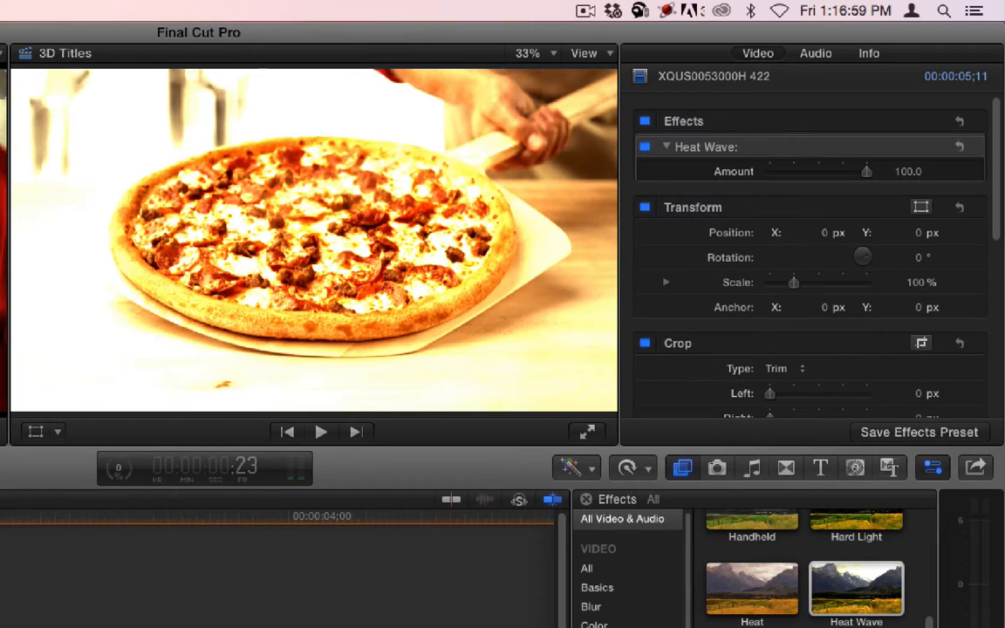
- Sweep the Heat Wave amount down to about 50 and back up near 100, then skim later in the clip
{"action": "left_click", "coordinate": [133, 517]}
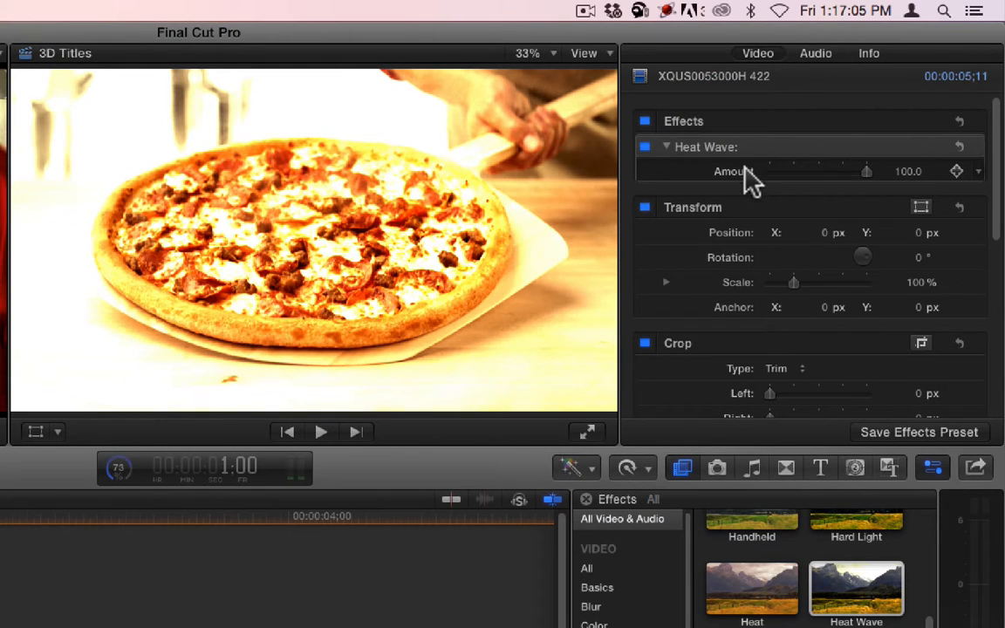
{"action": "left_click_drag", "start_coordinate": [865, 171], "coordinate": [823, 171]}
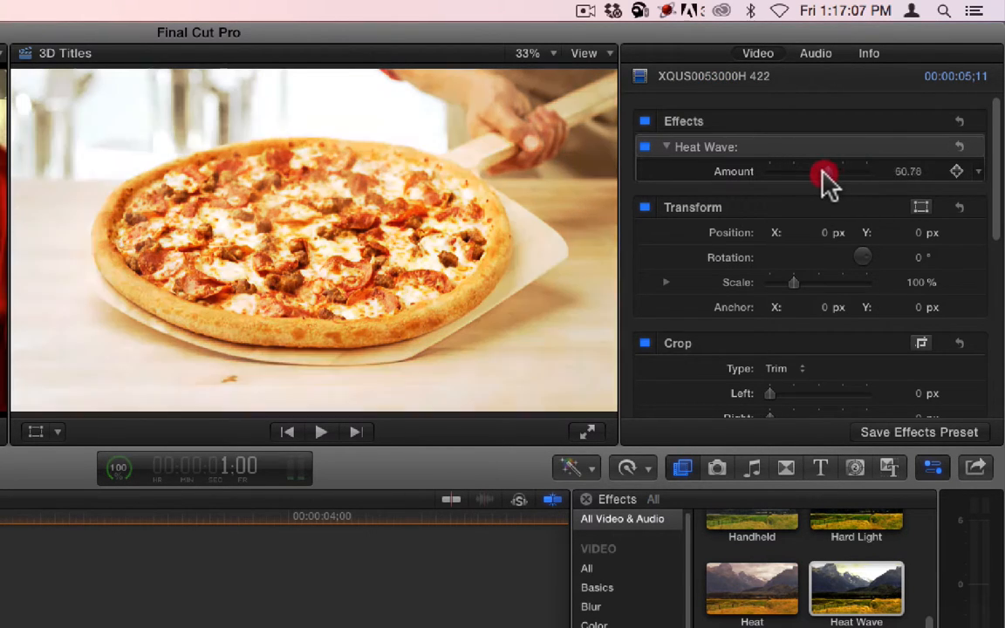
{"action": "left_click_drag", "start_coordinate": [824, 171], "coordinate": [845, 171]}
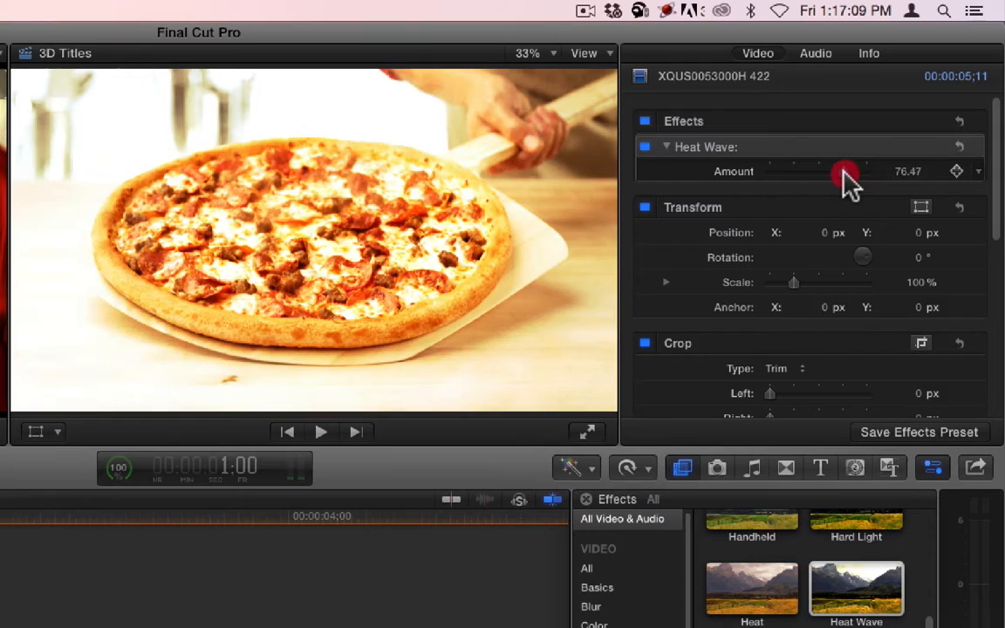
{"action": "left_click_drag", "start_coordinate": [845, 171], "coordinate": [836, 171]}
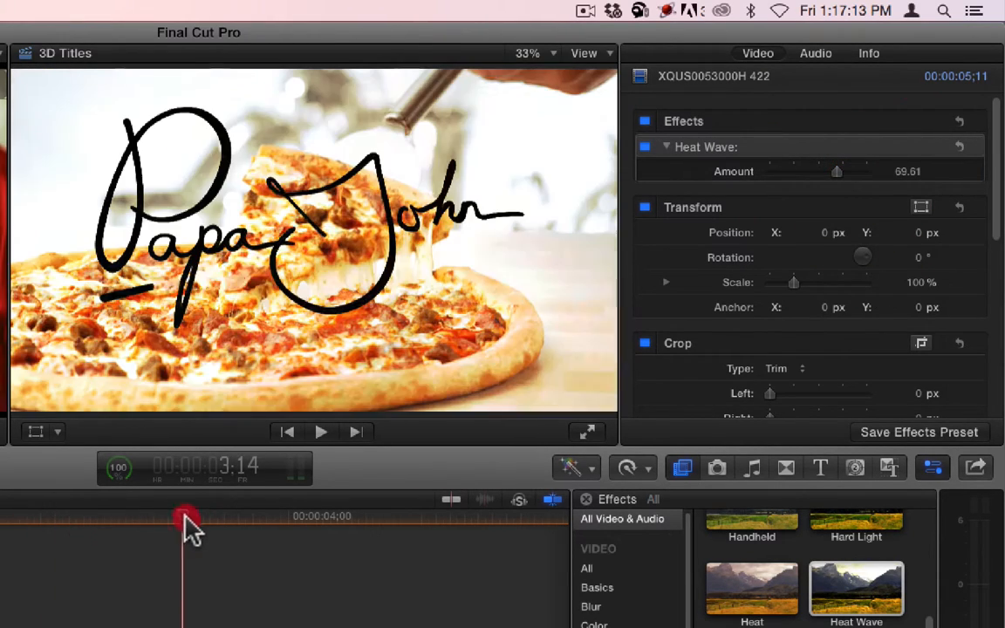
{"action": "left_click_drag", "start_coordinate": [835, 171], "coordinate": [853, 171]}
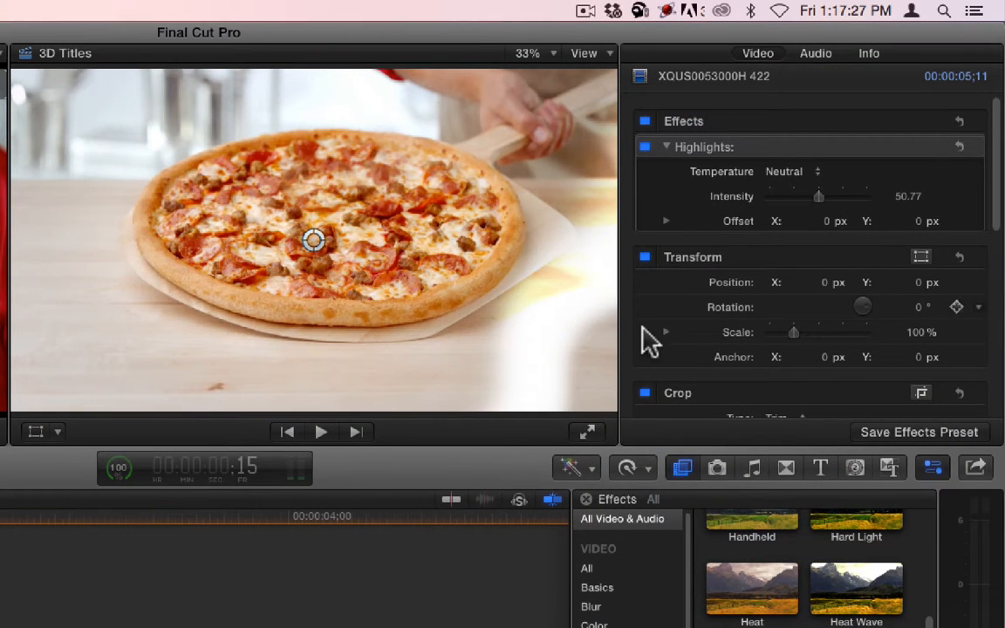
{"action": "mouse_move", "coordinate": [410, 227]}
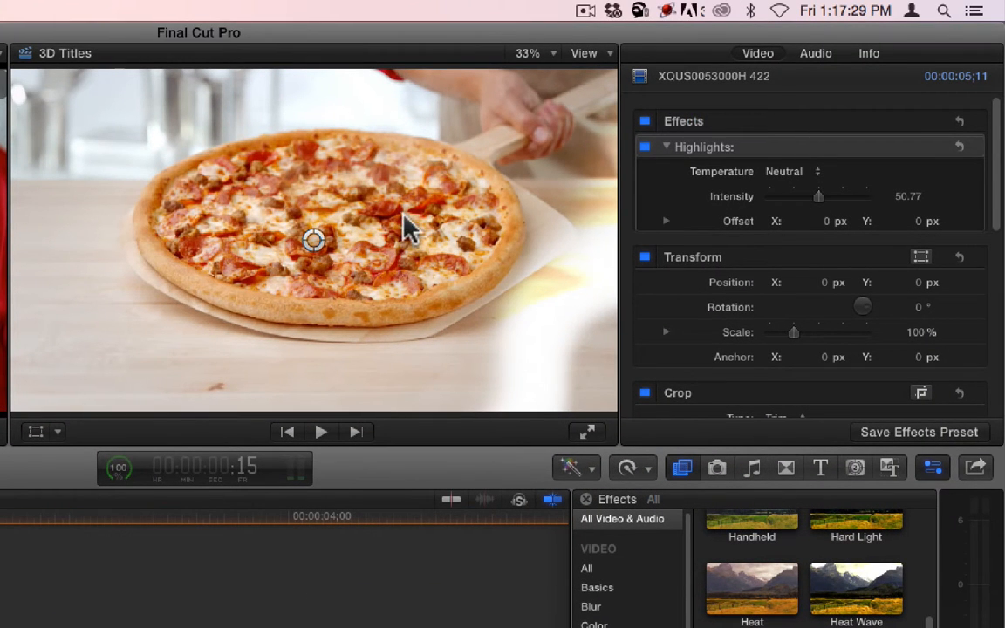
{"action": "mouse_move", "coordinate": [410, 230]}
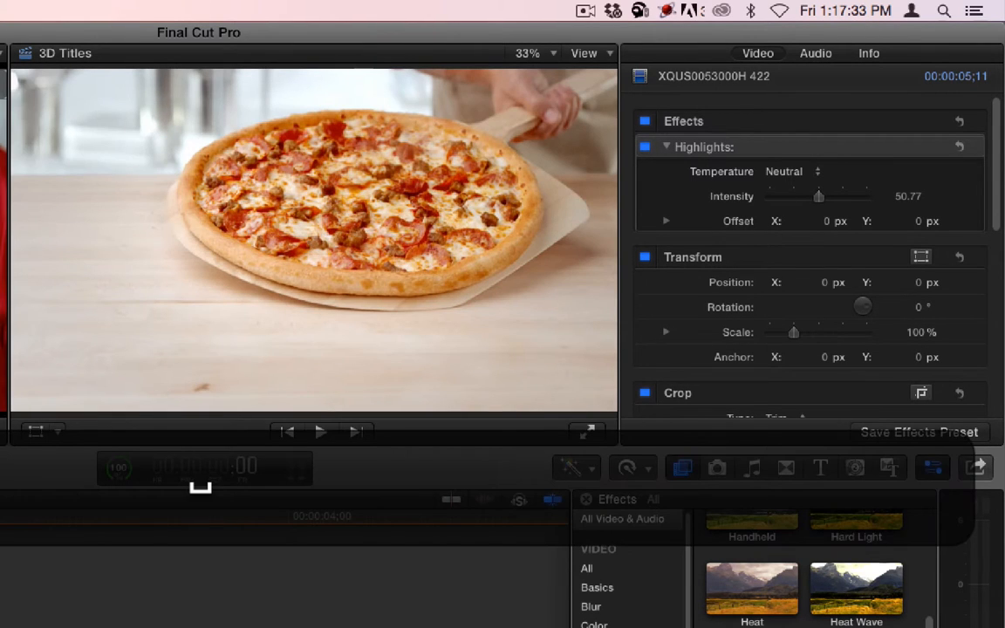
- Play back the pizza clip to preview the Highlights effect, then stop
{"action": "left_click", "coordinate": [321, 432]}
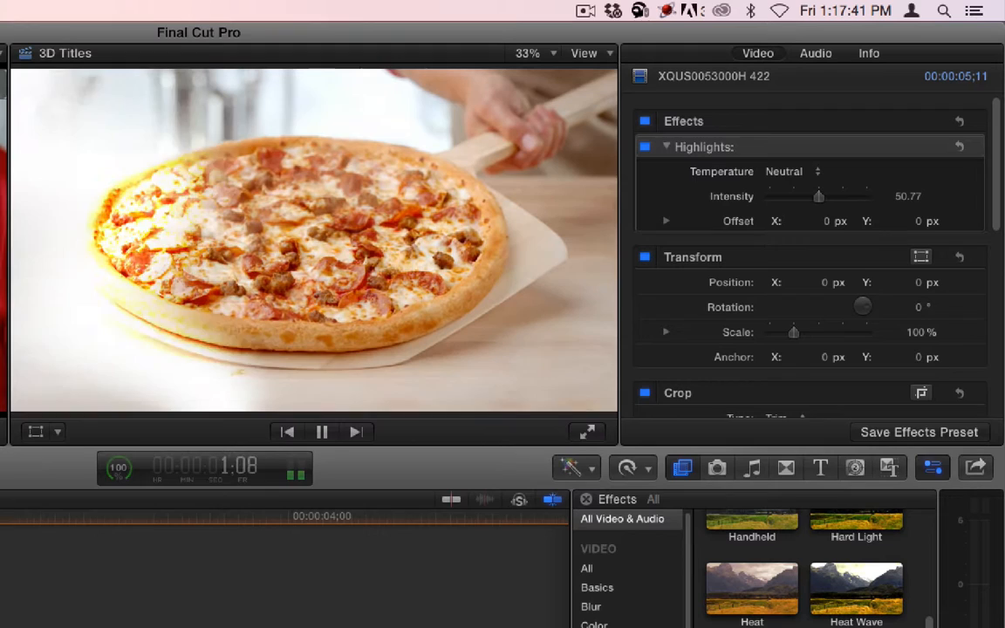
{"action": "left_click", "coordinate": [321, 432]}
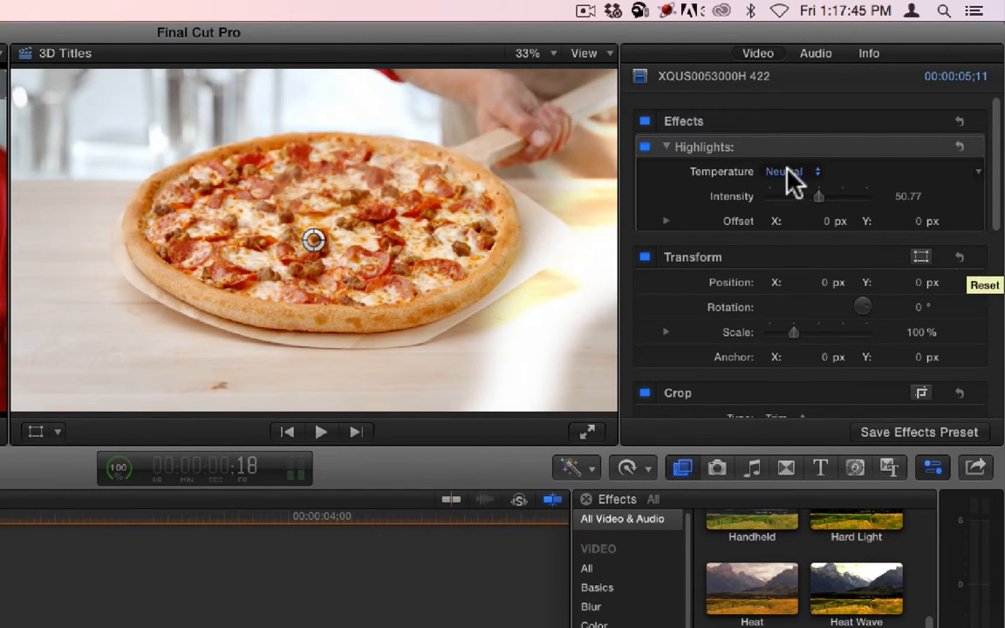
{"action": "left_click", "coordinate": [783, 171]}
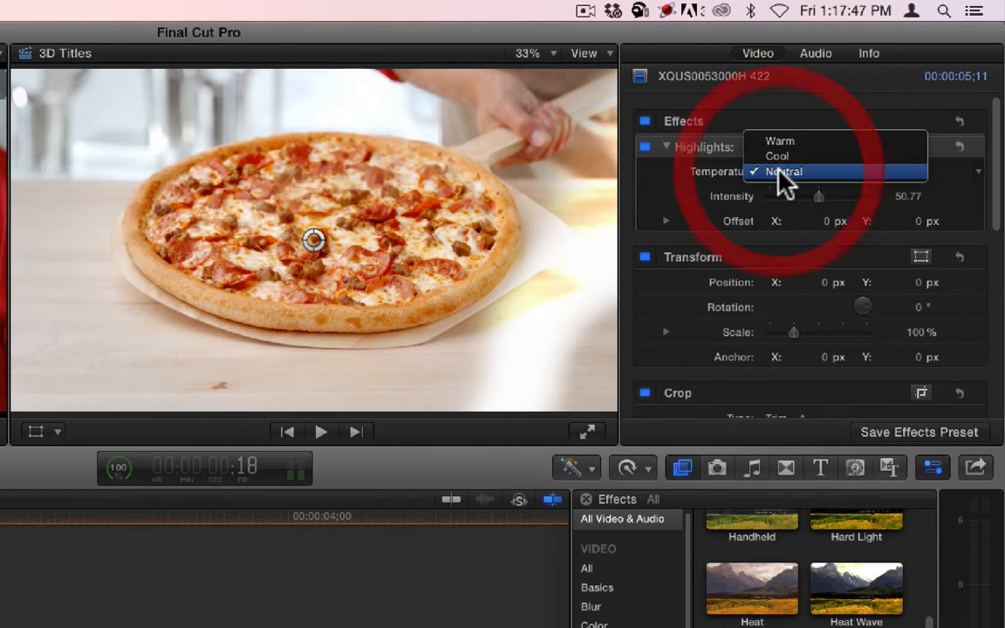
{"action": "left_click", "coordinate": [778, 139]}
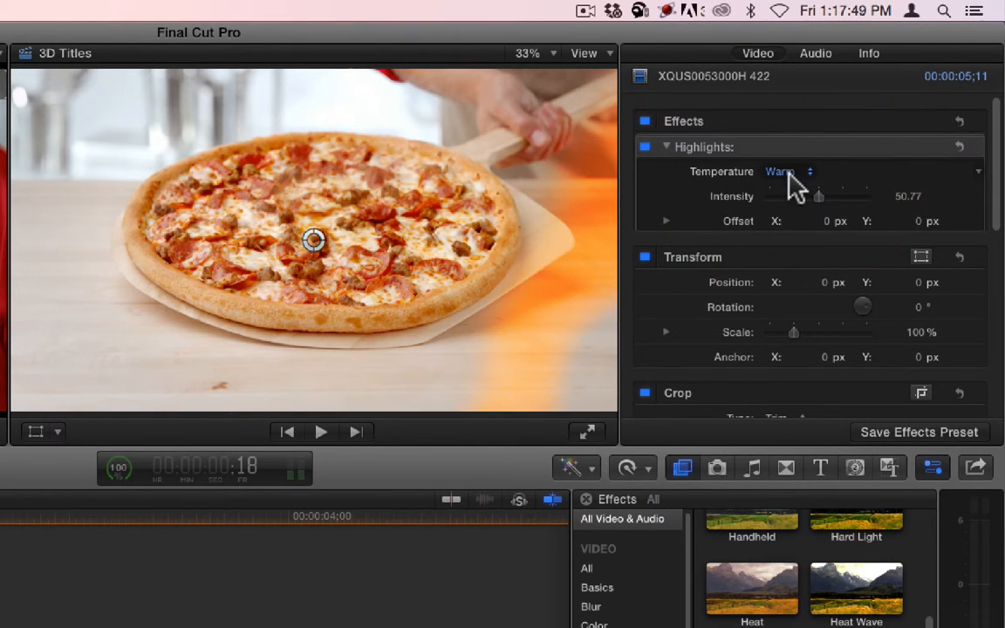
{"action": "left_click", "coordinate": [785, 171]}
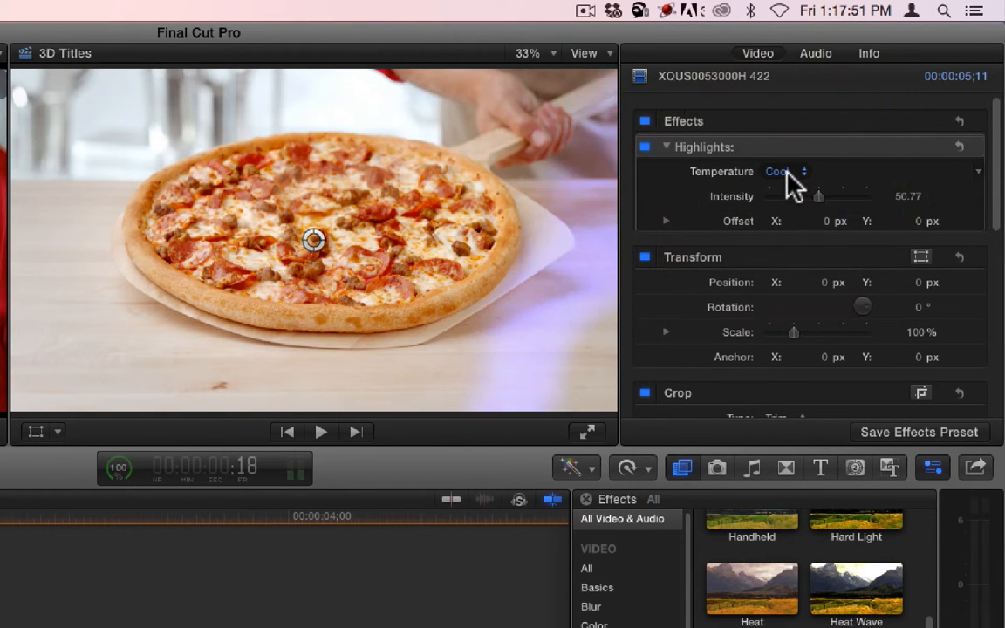
{"action": "left_click", "coordinate": [785, 171]}
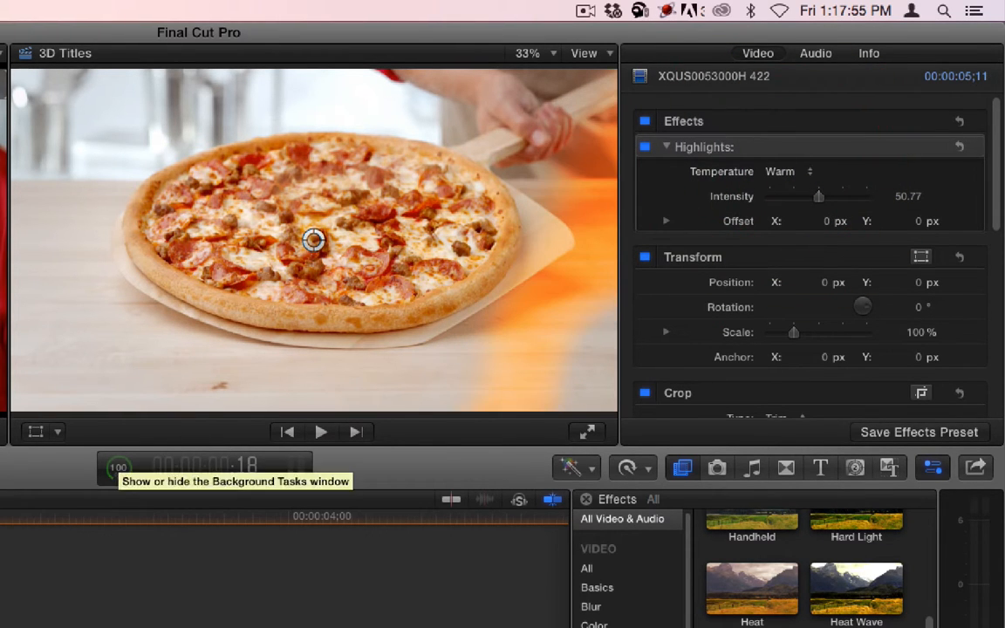
{"action": "left_click", "coordinate": [321, 433]}
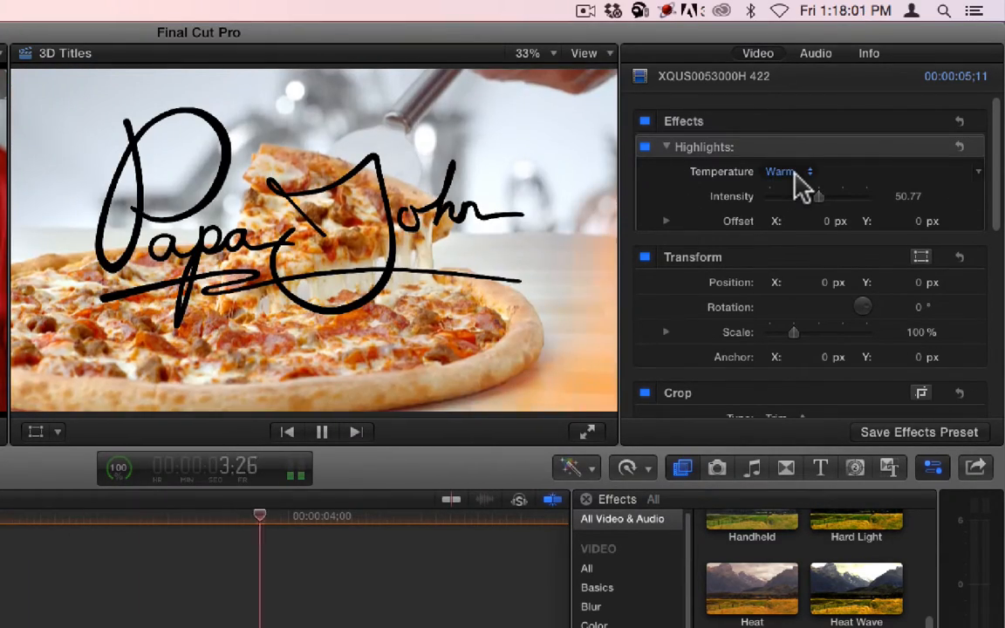
{"action": "left_click", "coordinate": [788, 171]}
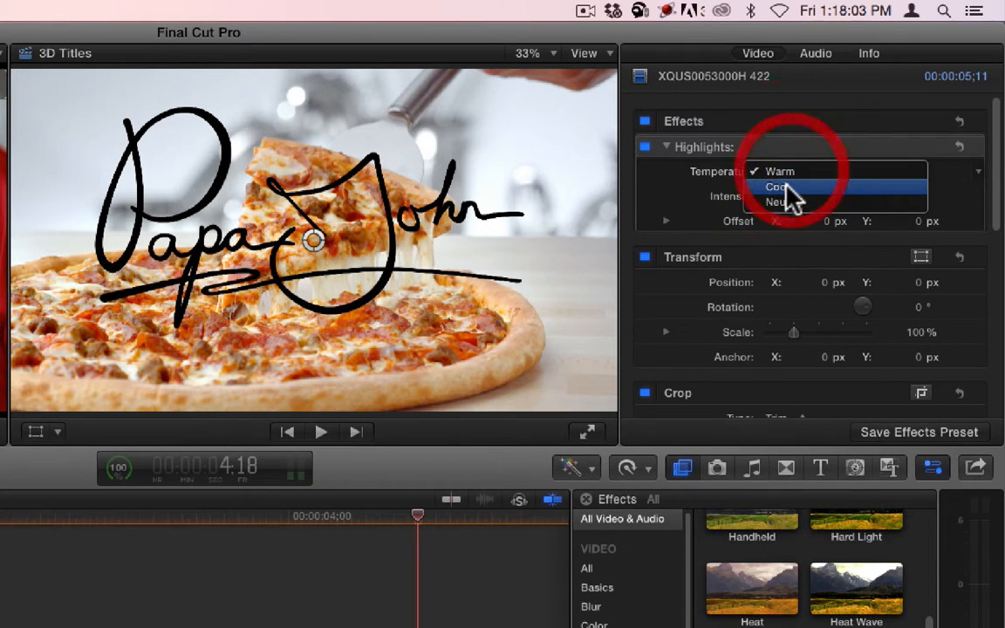
{"action": "left_click", "coordinate": [776, 186]}
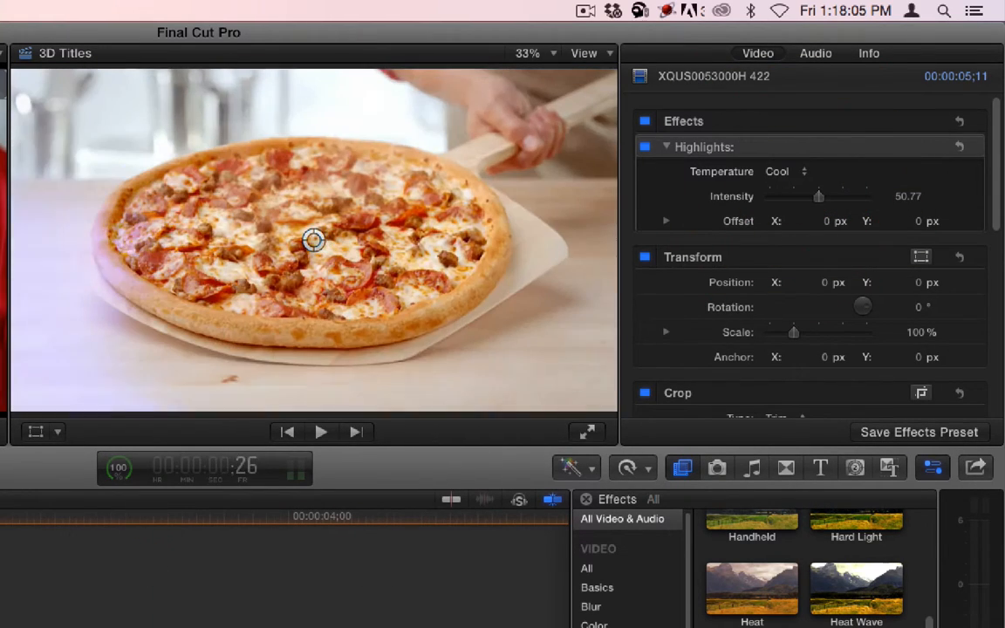
{"action": "left_click", "coordinate": [321, 433]}
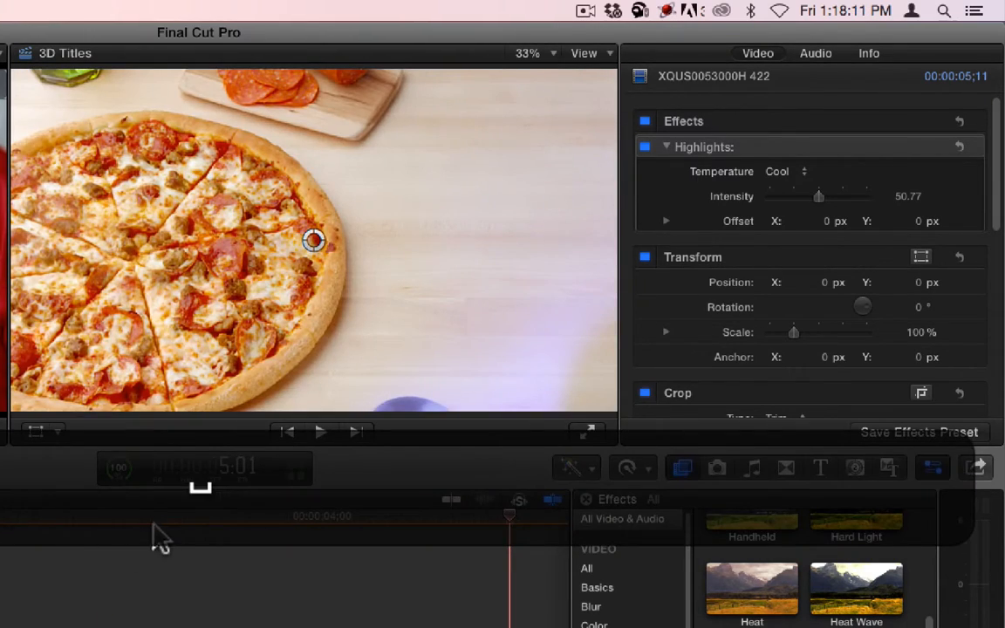
{"action": "left_click", "coordinate": [788, 171]}
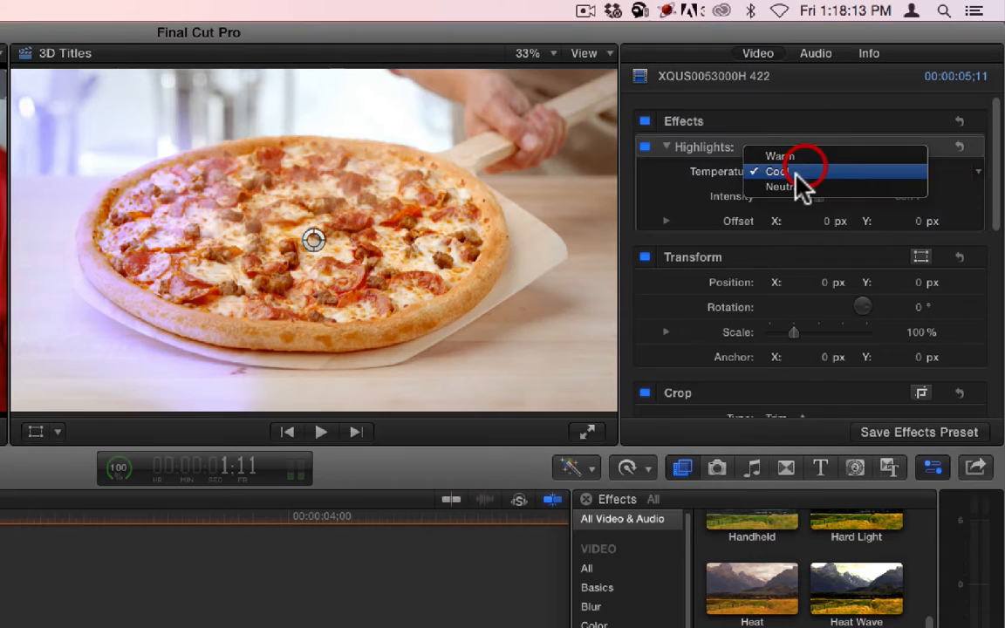
{"action": "left_click", "coordinate": [780, 187]}
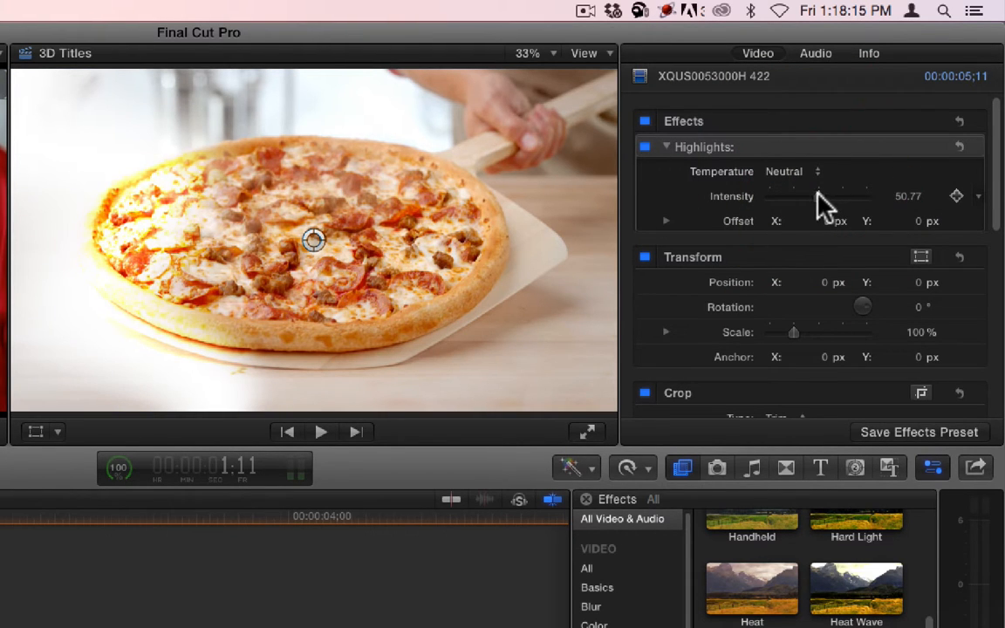
- Raise the Highlights intensity gradually up to about 80
{"action": "left_click_drag", "start_coordinate": [829, 195], "coordinate": [806, 195]}
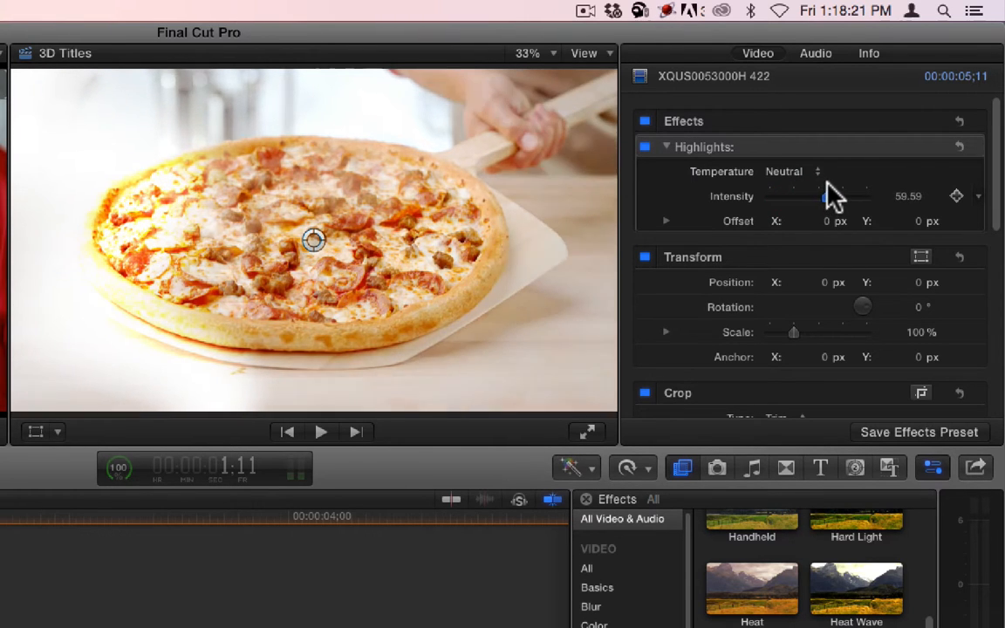
{"action": "left_click_drag", "start_coordinate": [817, 196], "coordinate": [834, 195]}
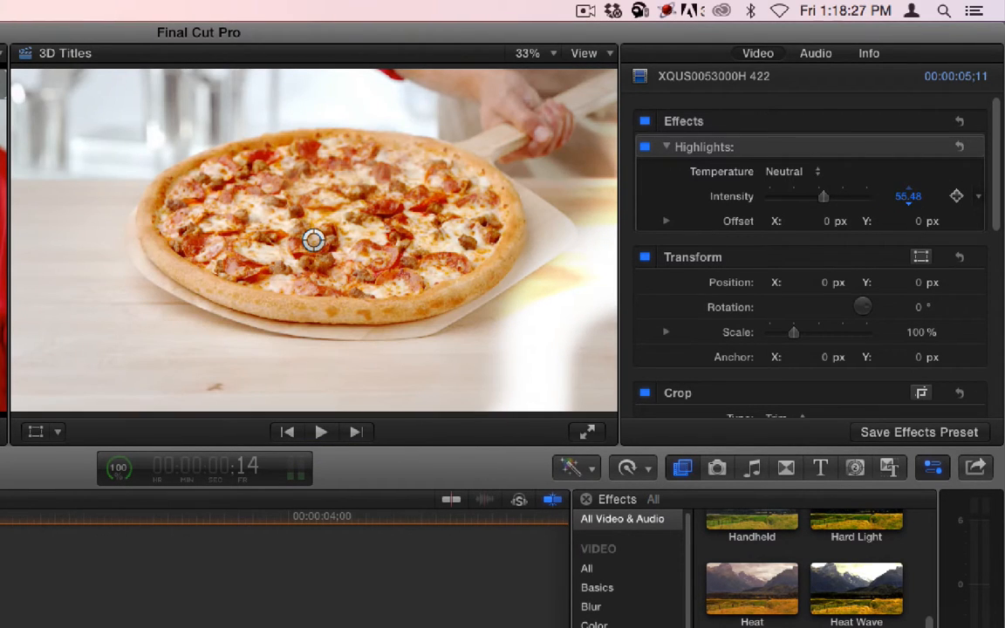
{"action": "left_click_drag", "start_coordinate": [823, 195], "coordinate": [794, 195]}
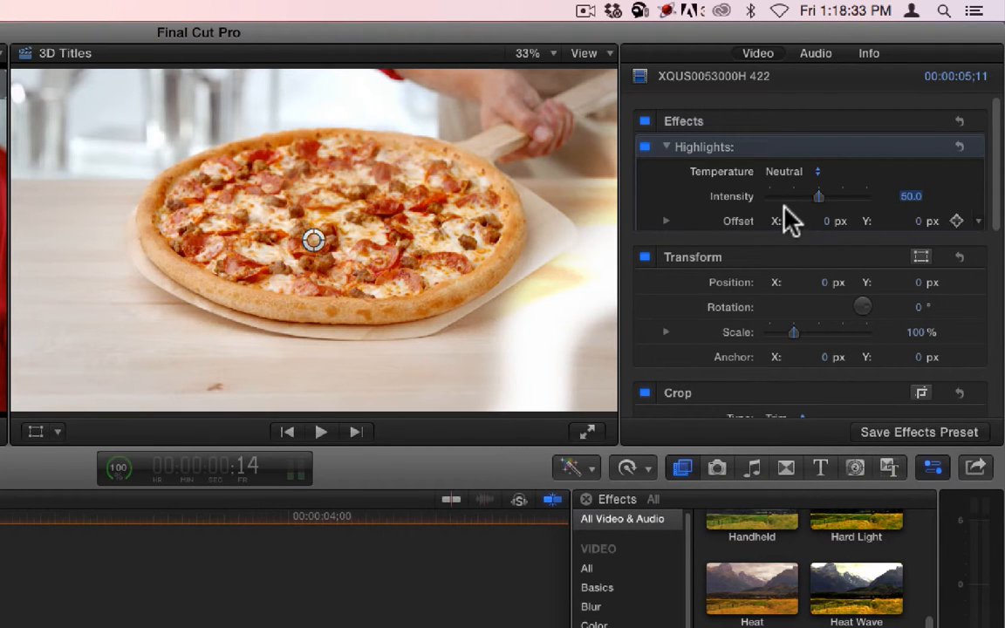
{"action": "left_click_drag", "start_coordinate": [818, 196], "coordinate": [792, 195]}
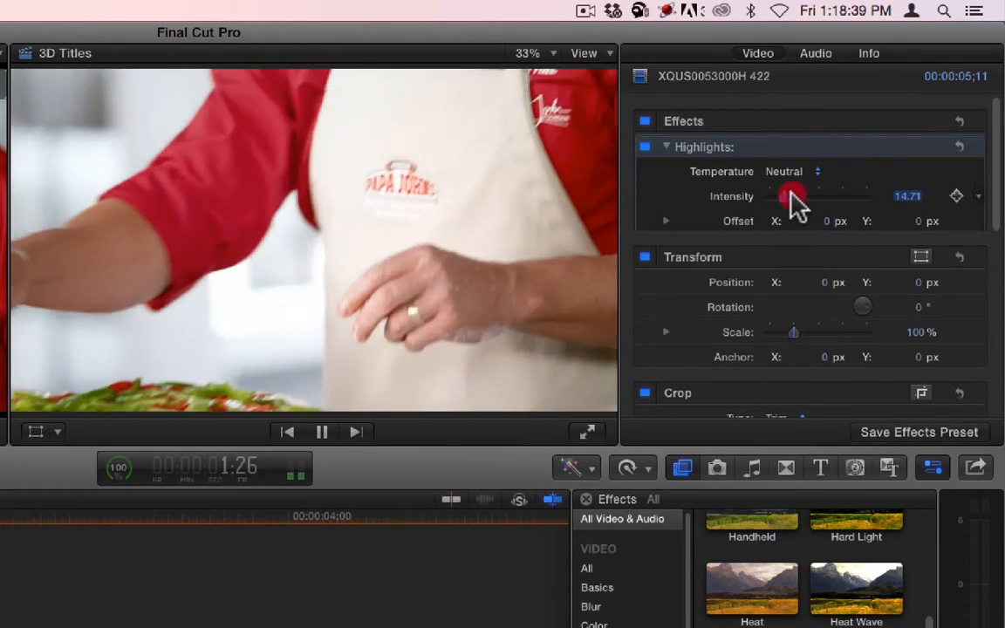
- Push the Highlights intensity to its maximum of 100, then settle it back at 80
{"action": "left_click_drag", "start_coordinate": [793, 196], "coordinate": [871, 195]}
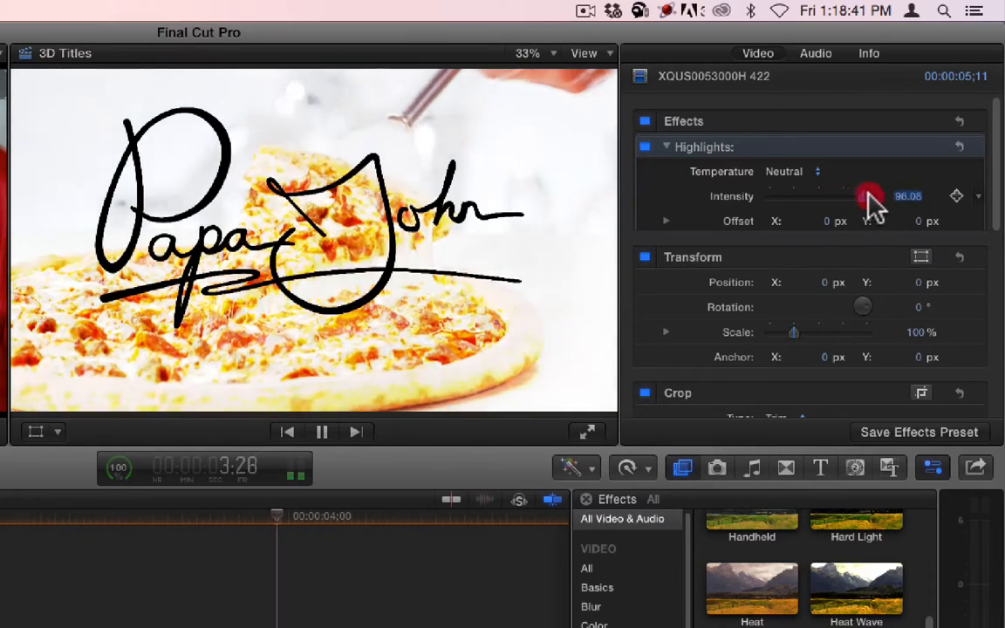
{"action": "left_click_drag", "start_coordinate": [871, 195], "coordinate": [881, 196]}
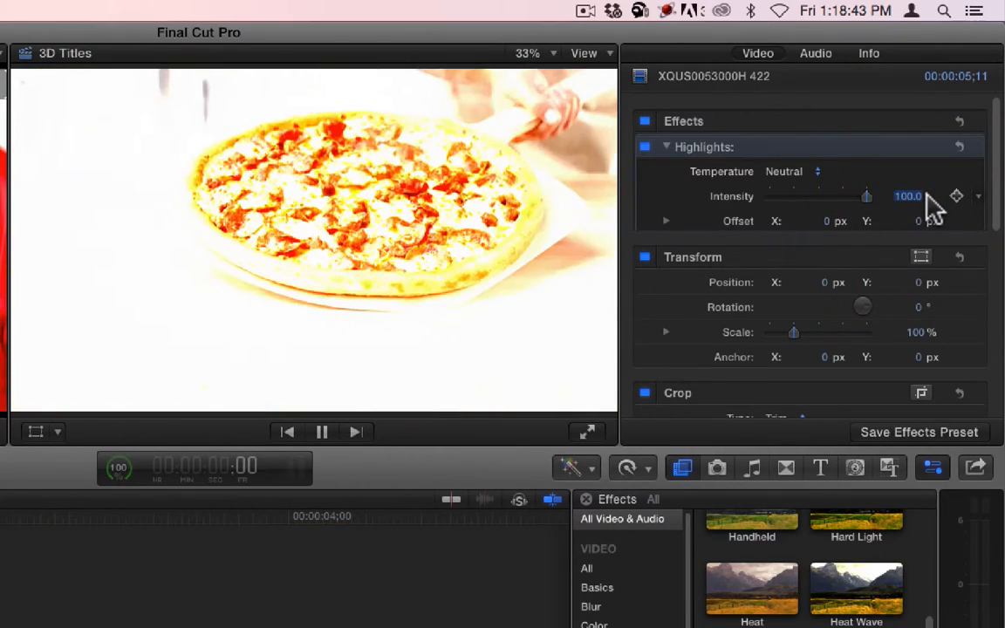
{"action": "left_click_drag", "start_coordinate": [865, 195], "coordinate": [846, 195]}
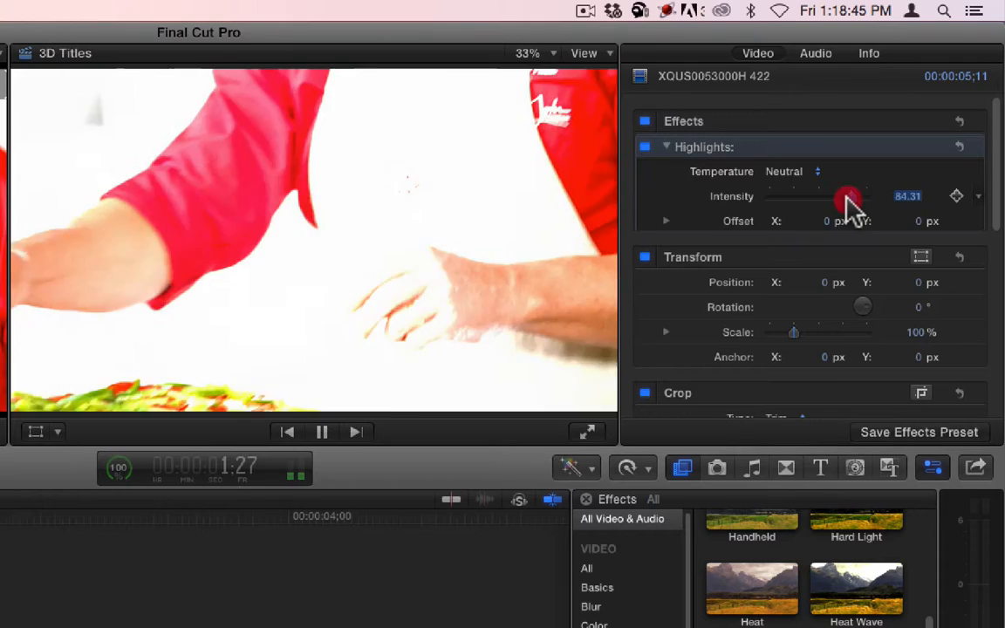
{"action": "left_click_drag", "start_coordinate": [848, 196], "coordinate": [818, 196]}
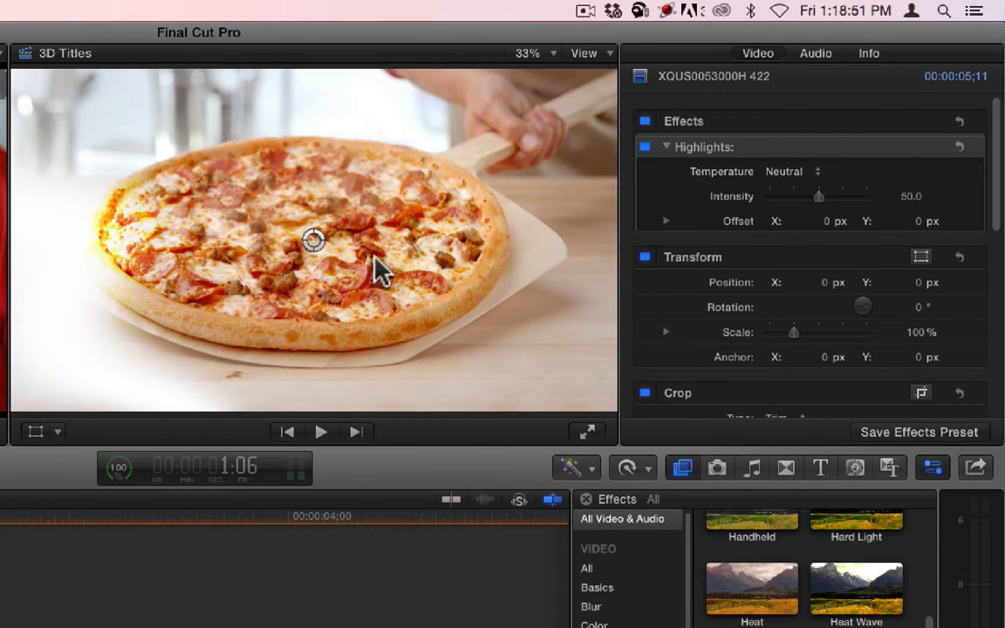
- Shift the Highlights offset slightly in the Viewer and preview it with playback
{"action": "left_click_drag", "start_coordinate": [314, 241], "coordinate": [245, 262]}
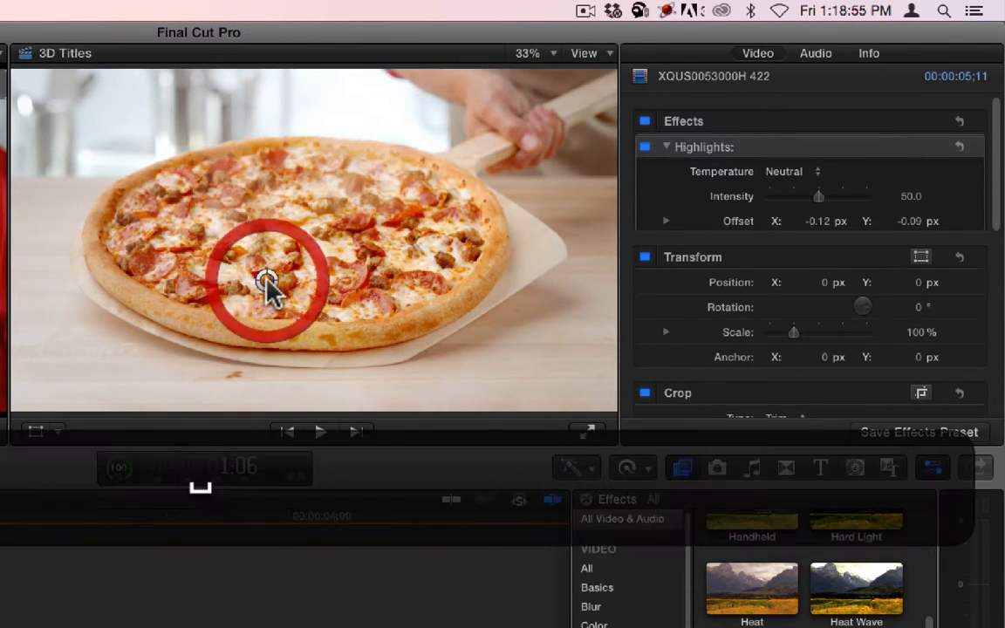
{"action": "left_click", "coordinate": [321, 432]}
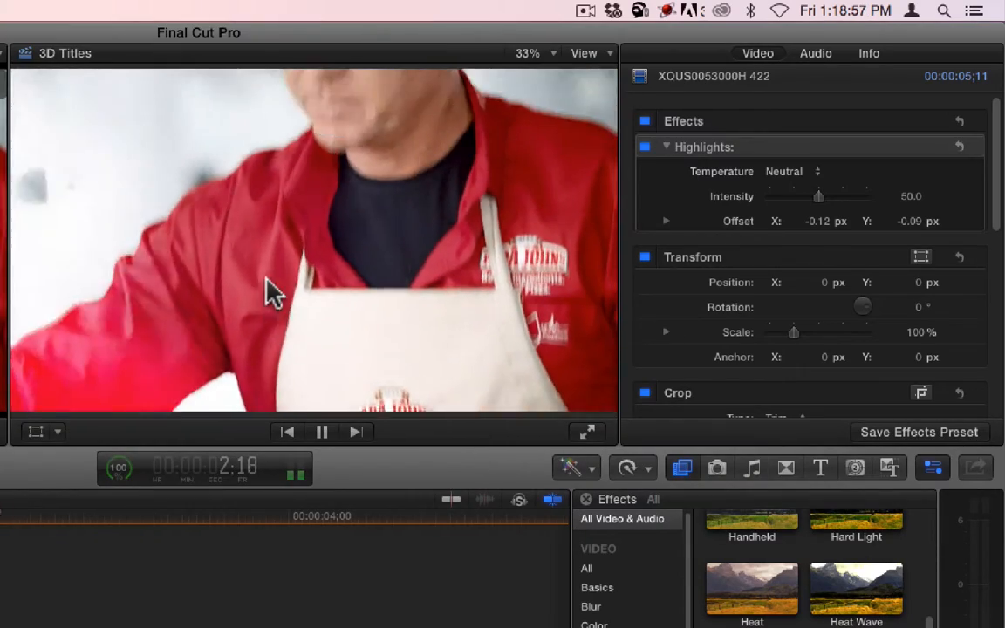
{"action": "left_click", "coordinate": [321, 432]}
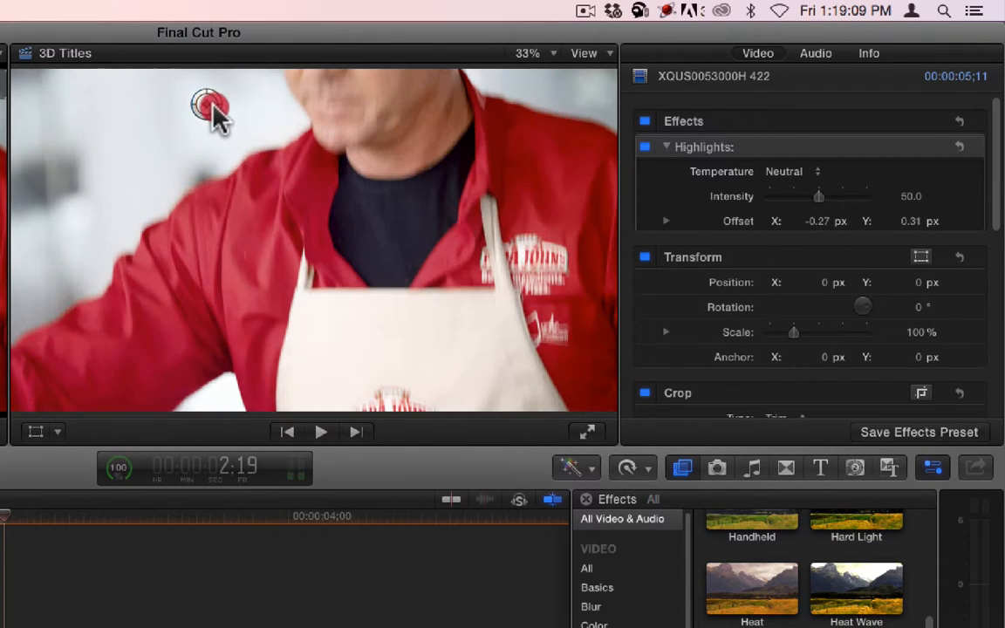
- Reposition the Highlights offset to about 0.22 px X and 0.15 px Y and preview again
{"action": "left_click_drag", "start_coordinate": [209, 108], "coordinate": [462, 188]}
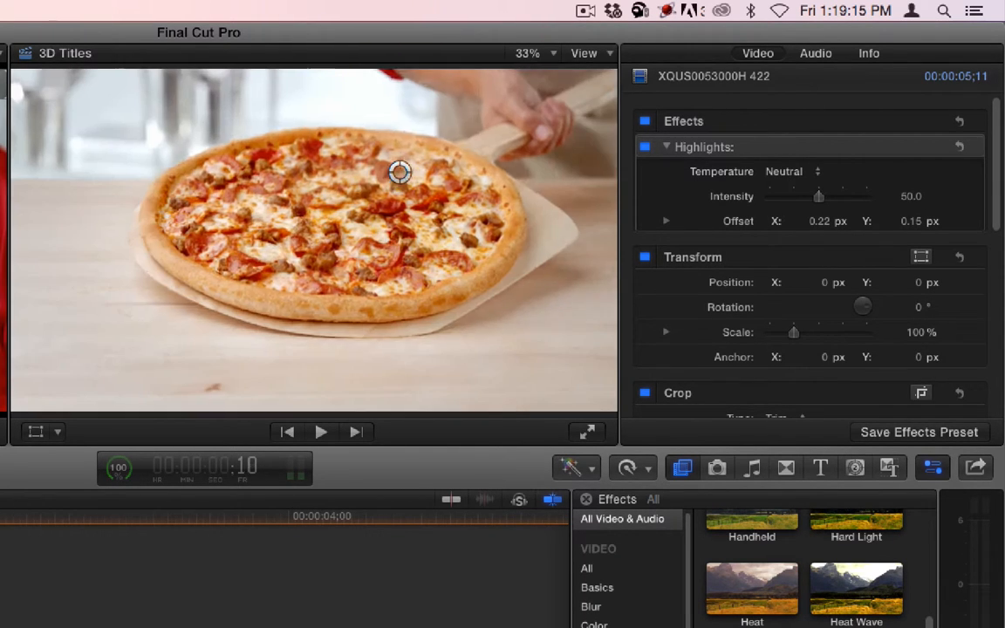
{"action": "left_click", "coordinate": [321, 433]}
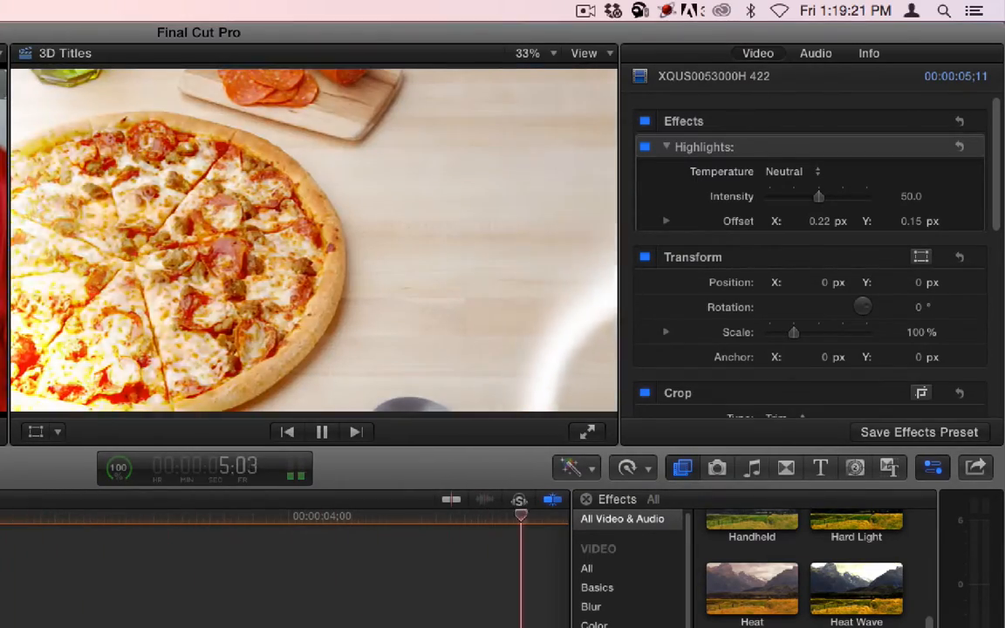
{"action": "left_click", "coordinate": [321, 432]}
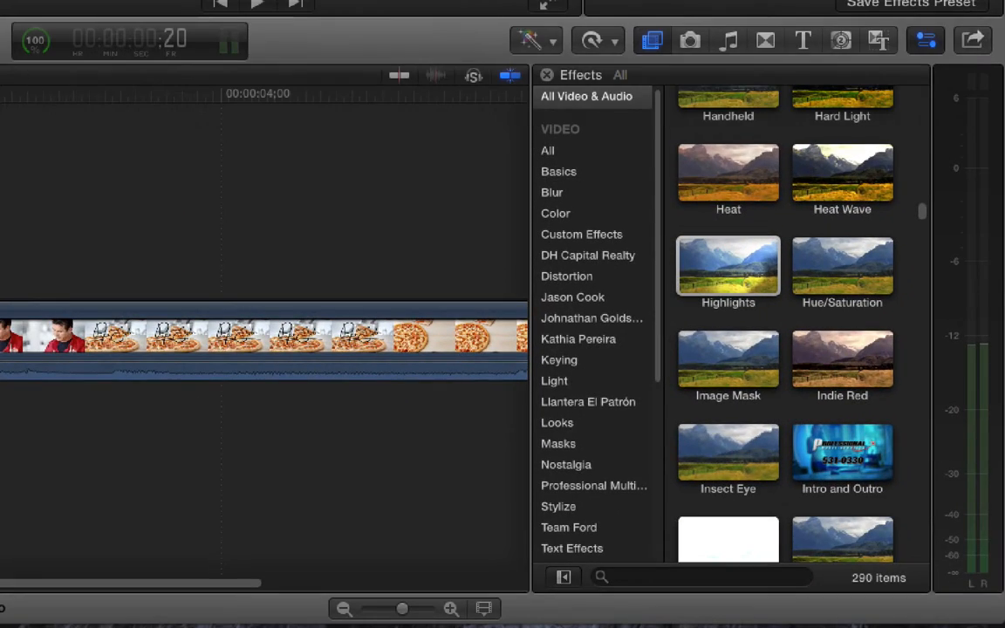
- Apply Hue/Saturation and shift the hue to about 100° so the footage turns green, previewing playback
{"action": "left_click", "coordinate": [841, 271]}
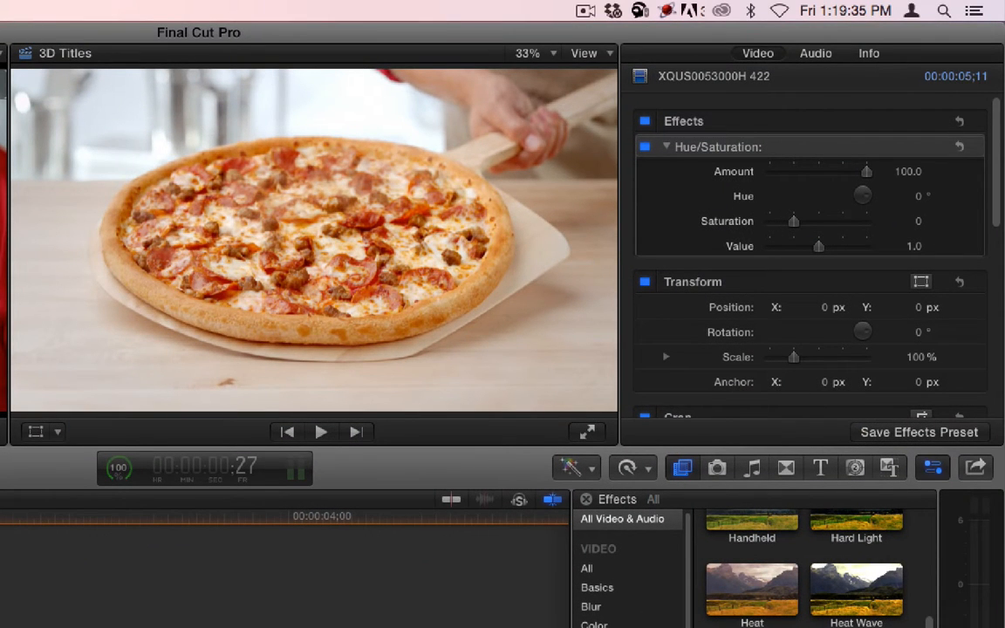
{"action": "mouse_move", "coordinate": [977, 300]}
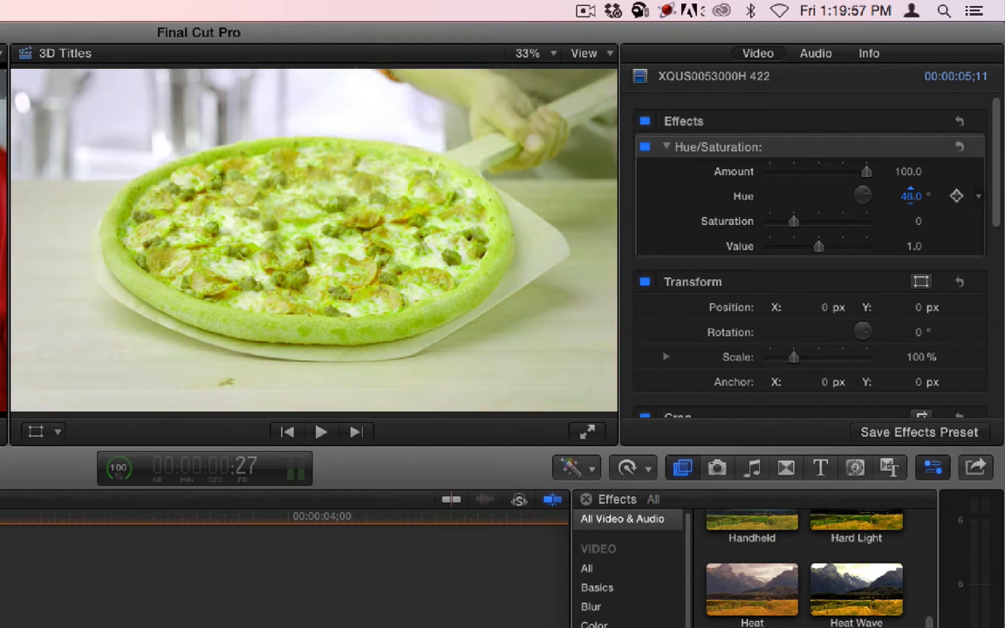
{"action": "left_click_drag", "start_coordinate": [864, 195], "coordinate": [907, 195]}
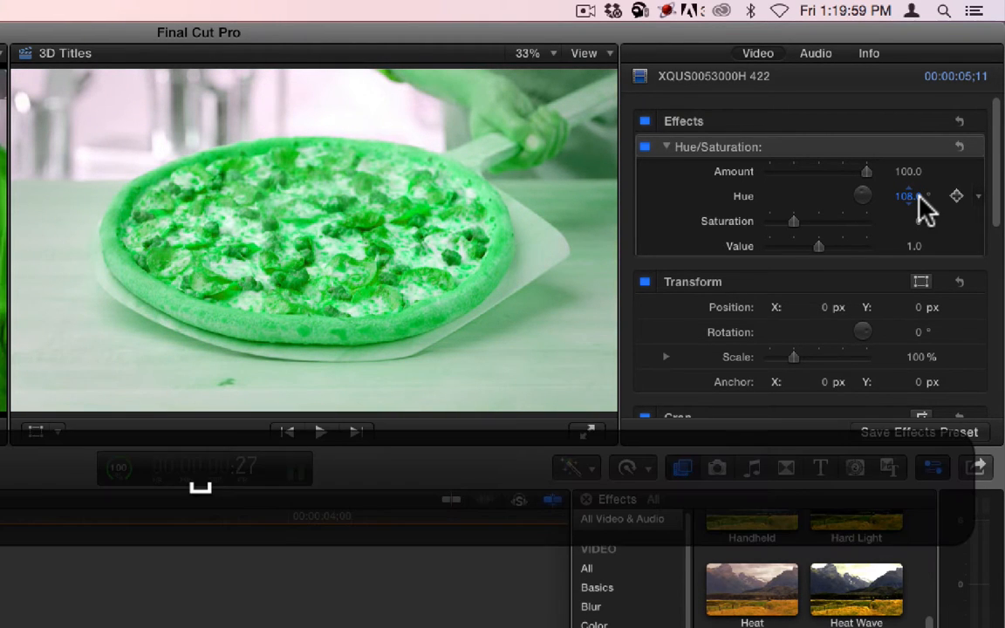
{"action": "left_click", "coordinate": [321, 432]}
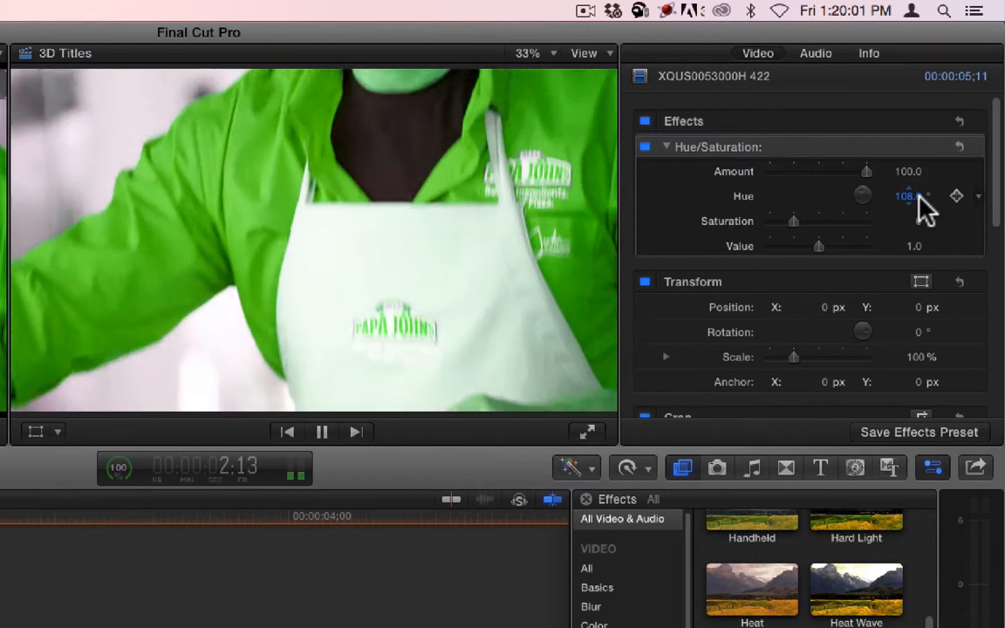
{"action": "left_click", "coordinate": [321, 433]}
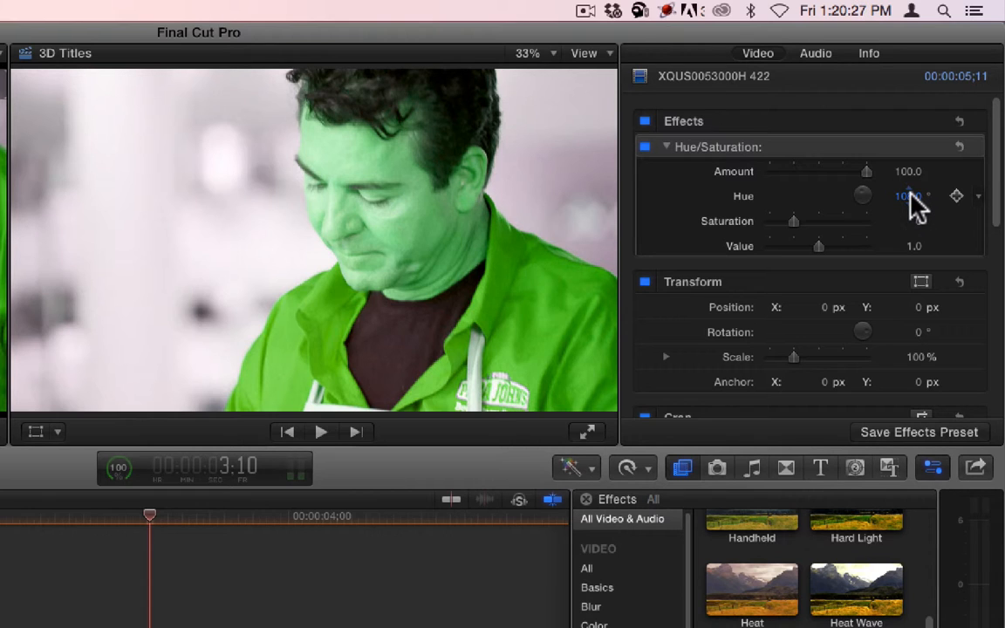
- Boost saturation to 3.0 for vivid colours and reset the hue to 0
{"action": "left_click_drag", "start_coordinate": [916, 205], "coordinate": [922, 230]}
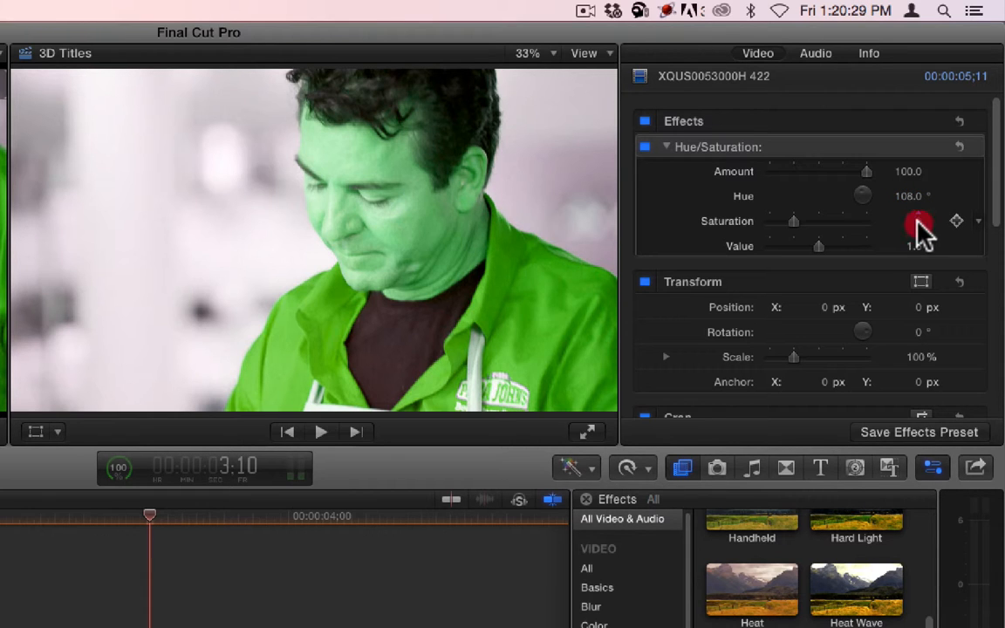
{"action": "left_click_drag", "start_coordinate": [792, 220], "coordinate": [865, 220]}
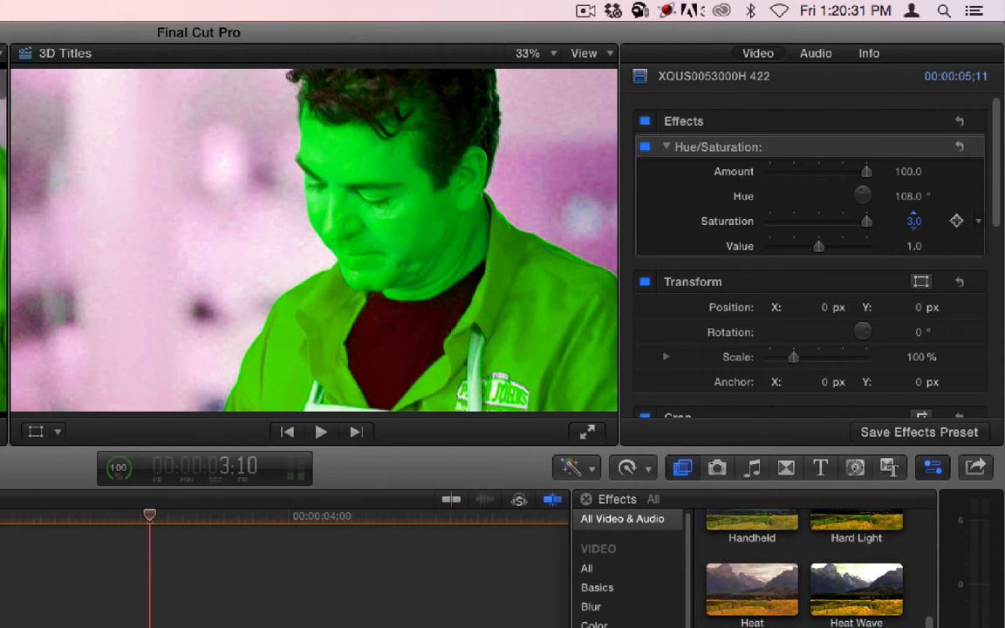
{"action": "left_click_drag", "start_coordinate": [865, 220], "coordinate": [782, 220]}
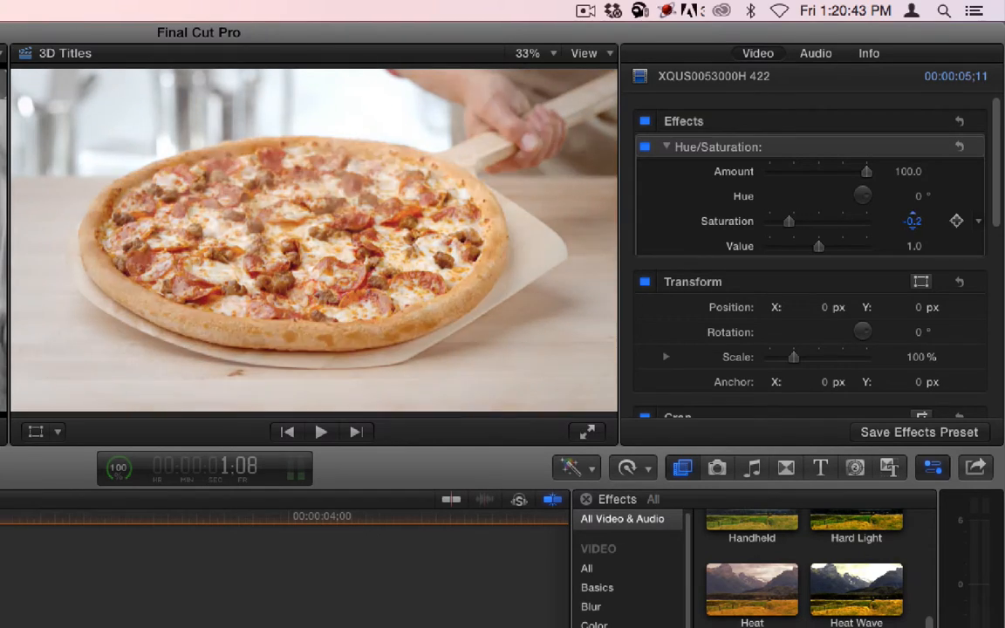
{"action": "left_click_drag", "start_coordinate": [789, 219], "coordinate": [865, 220]}
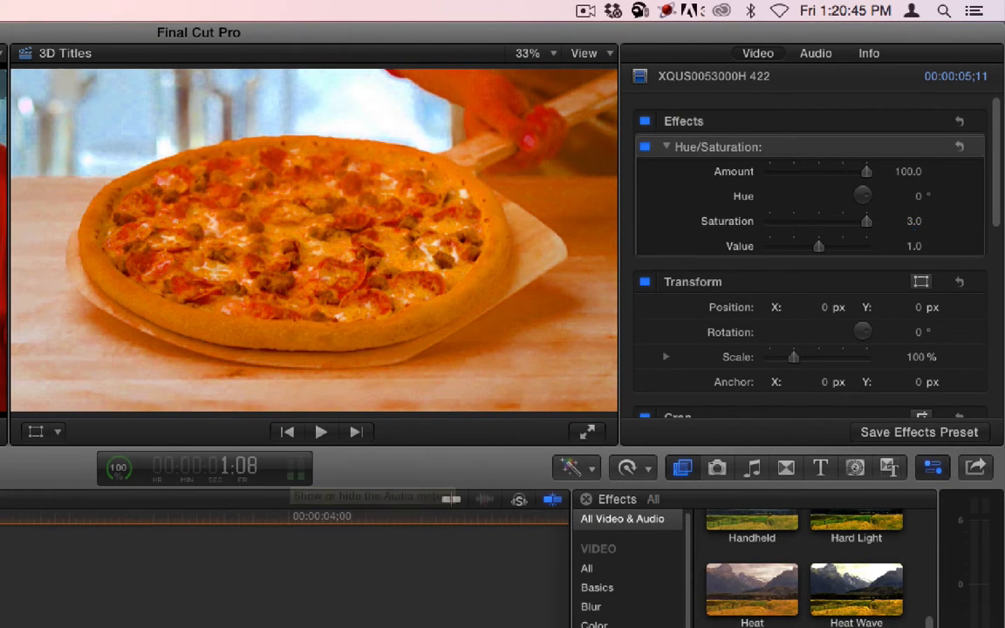
- Preview the saturated look and shift the hue to a warmer 22°
{"action": "left_click", "coordinate": [168, 516]}
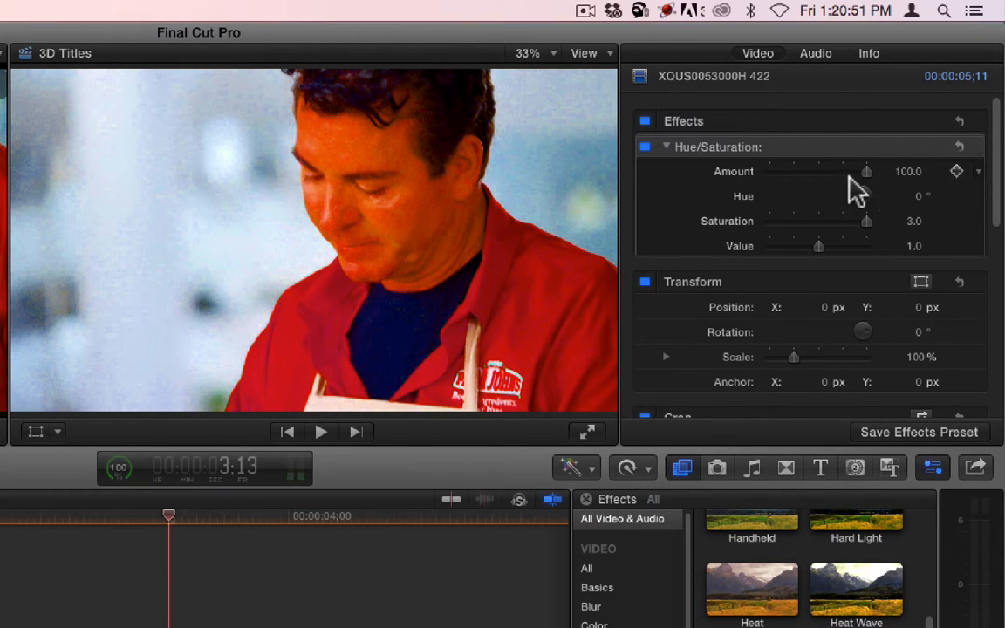
{"action": "left_click_drag", "start_coordinate": [837, 196], "coordinate": [864, 195]}
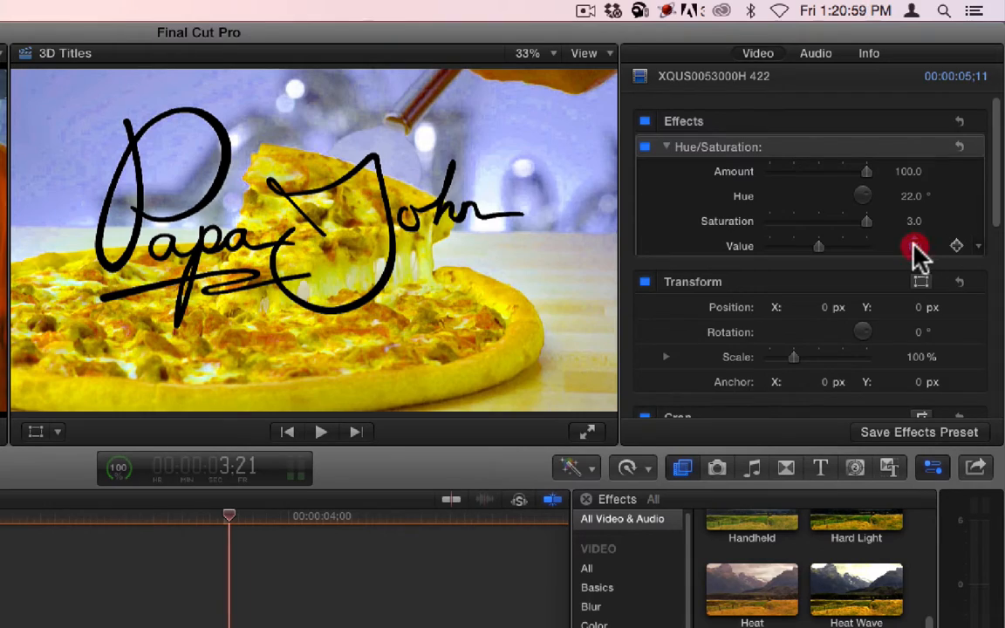
- Lower then raise Value to 2.0 for a bright cyan look, and return to the clip start
{"action": "left_click_drag", "start_coordinate": [818, 245], "coordinate": [784, 244]}
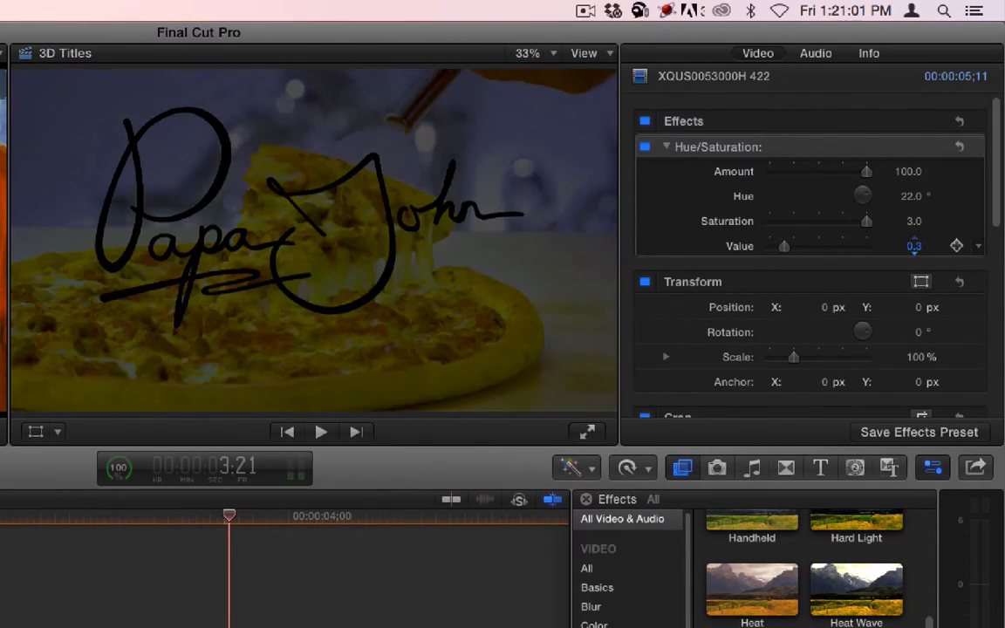
{"action": "left_click_drag", "start_coordinate": [783, 246], "coordinate": [837, 246]}
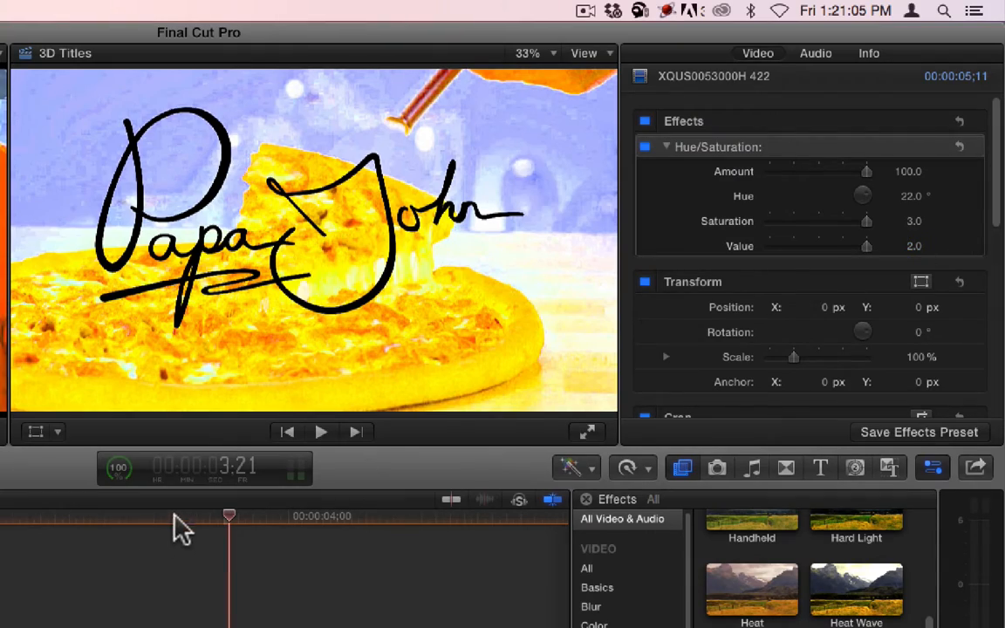
{"action": "left_click", "coordinate": [321, 432]}
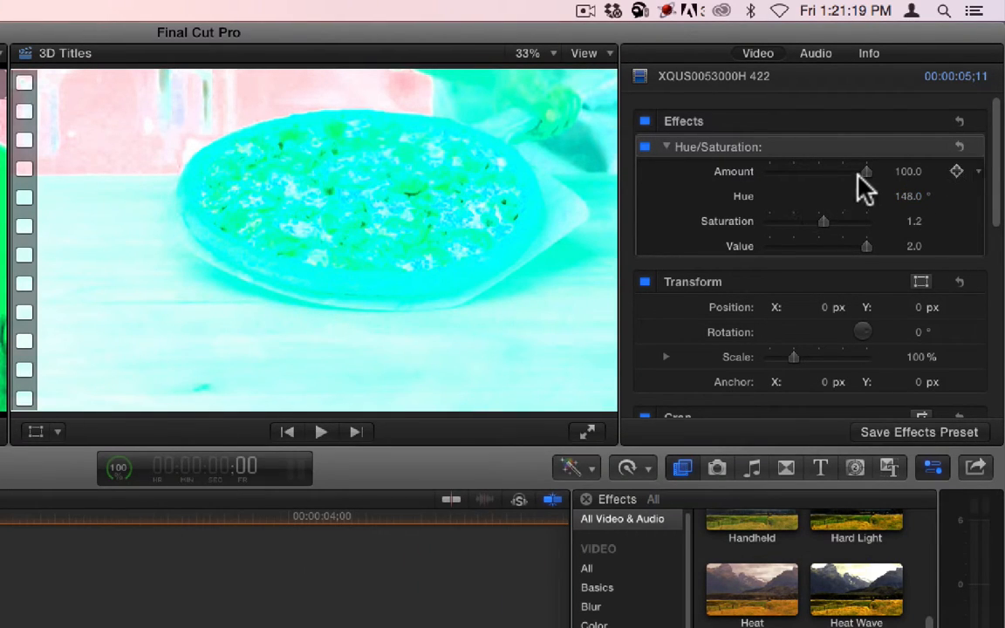
- Drag the Hue/Saturation amount down and up through several strengths, settling near 54
{"action": "left_click_drag", "start_coordinate": [865, 171], "coordinate": [823, 171]}
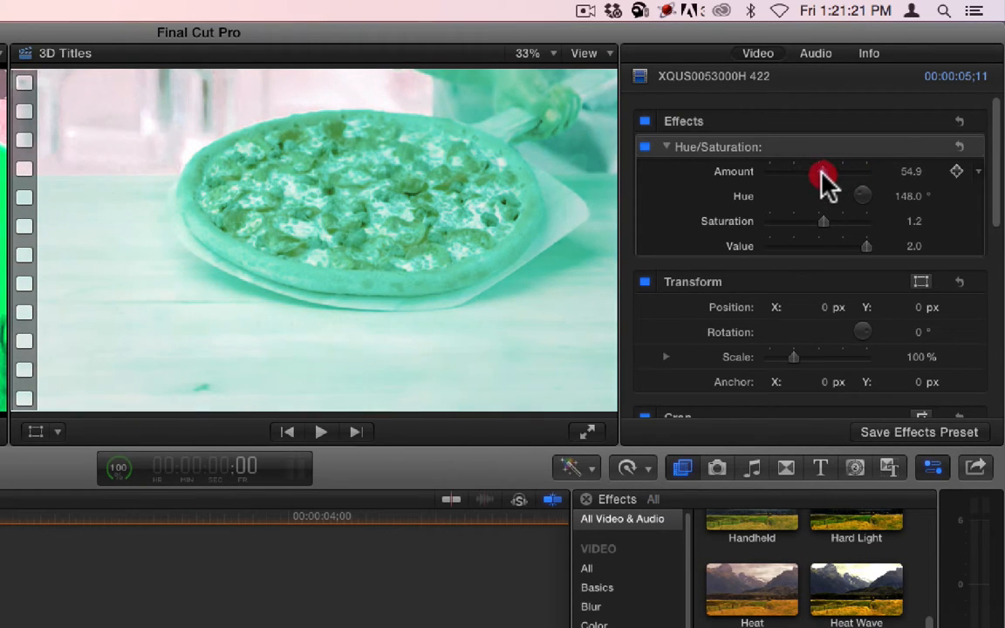
{"action": "left_click_drag", "start_coordinate": [824, 173], "coordinate": [789, 173]}
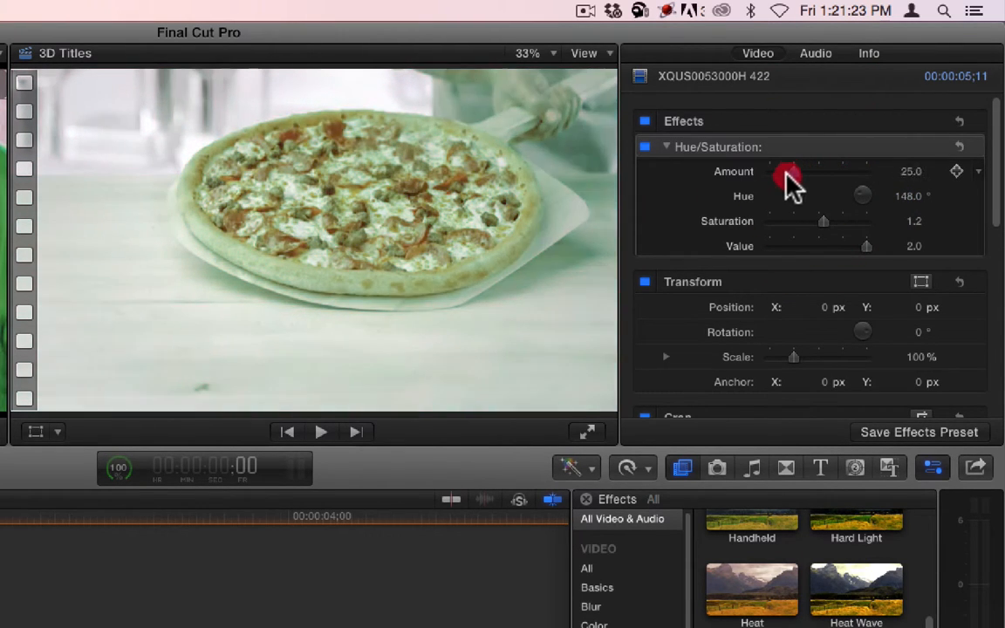
{"action": "left_click_drag", "start_coordinate": [789, 173], "coordinate": [802, 173]}
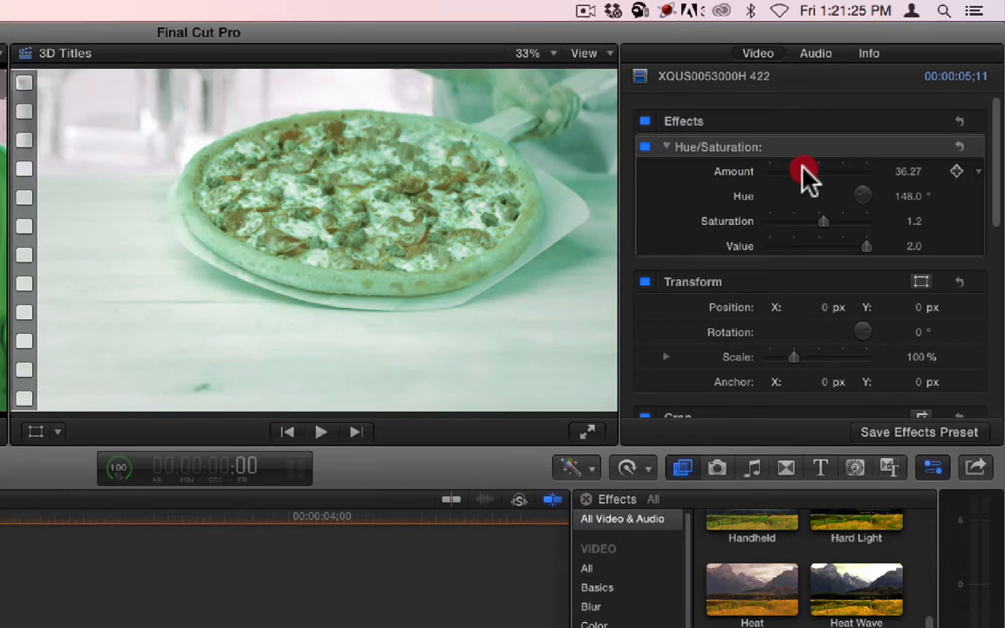
{"action": "left_click_drag", "start_coordinate": [803, 171], "coordinate": [789, 171]}
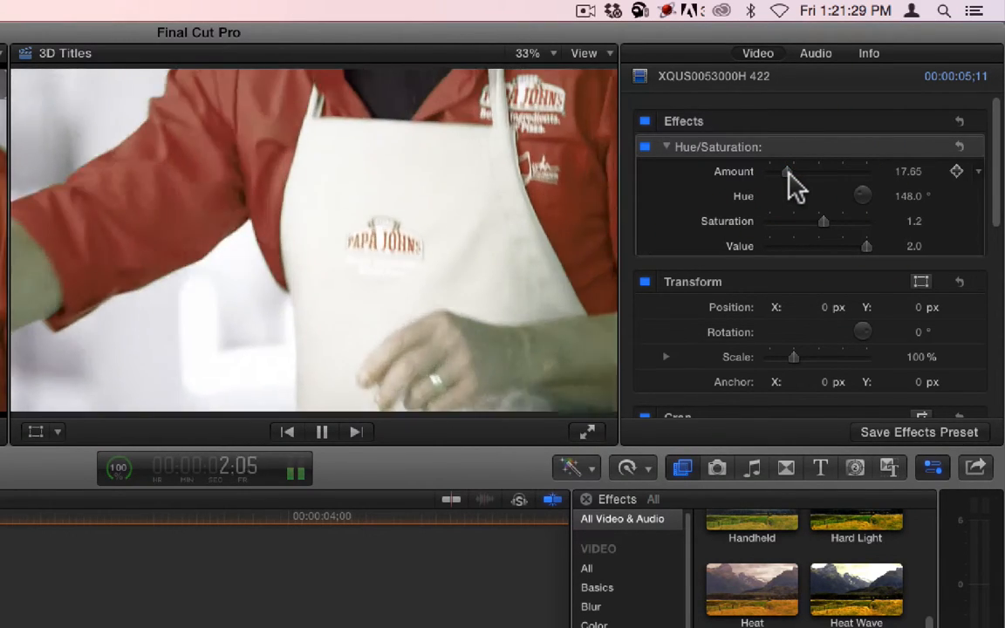
{"action": "left_click_drag", "start_coordinate": [789, 171], "coordinate": [840, 171]}
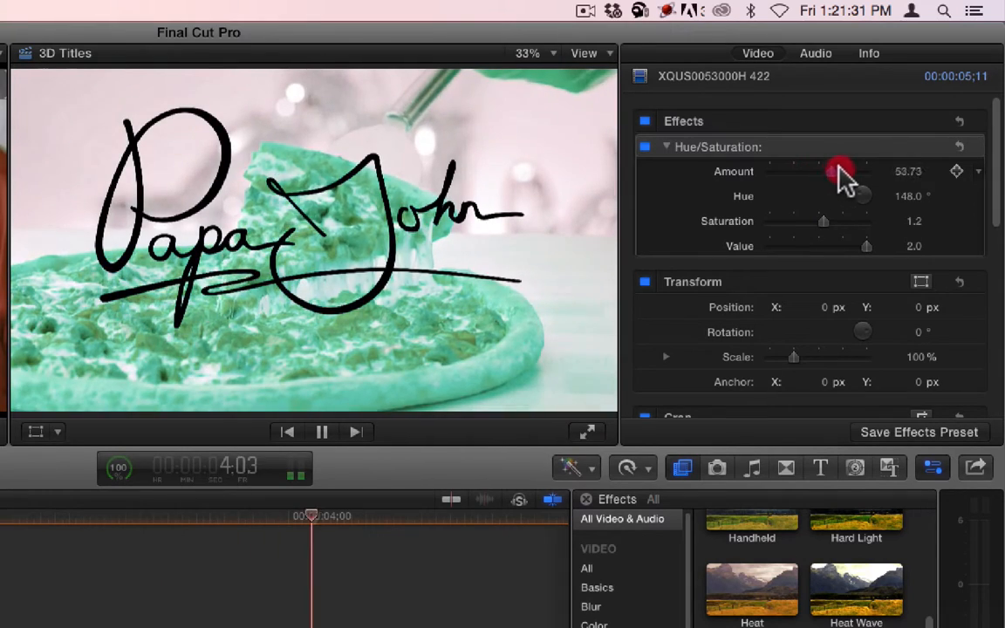
{"action": "left_click_drag", "start_coordinate": [841, 171], "coordinate": [859, 171]}
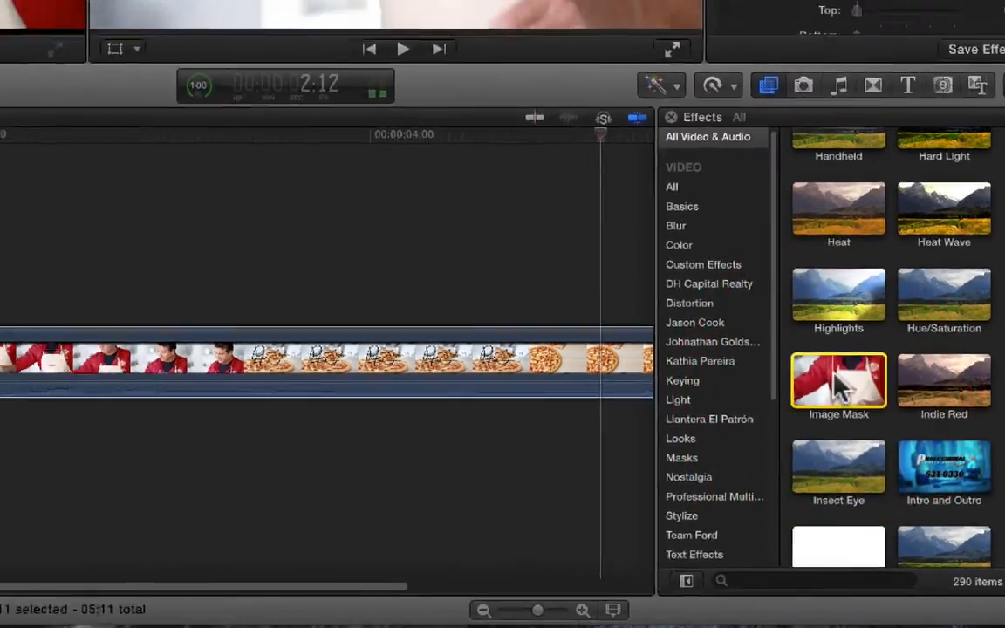
- Apply Image Mask to the pizza clip, scrub back to the pizza shot, and start choosing the mask source
{"action": "double_click", "coordinate": [838, 381]}
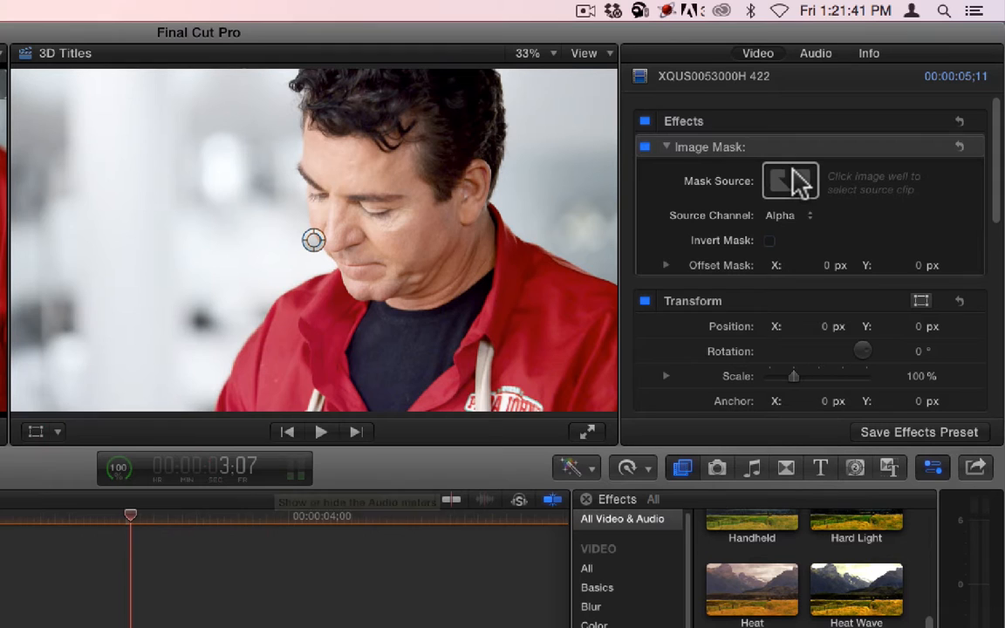
{"action": "left_click_drag", "start_coordinate": [131, 513], "coordinate": [13, 513]}
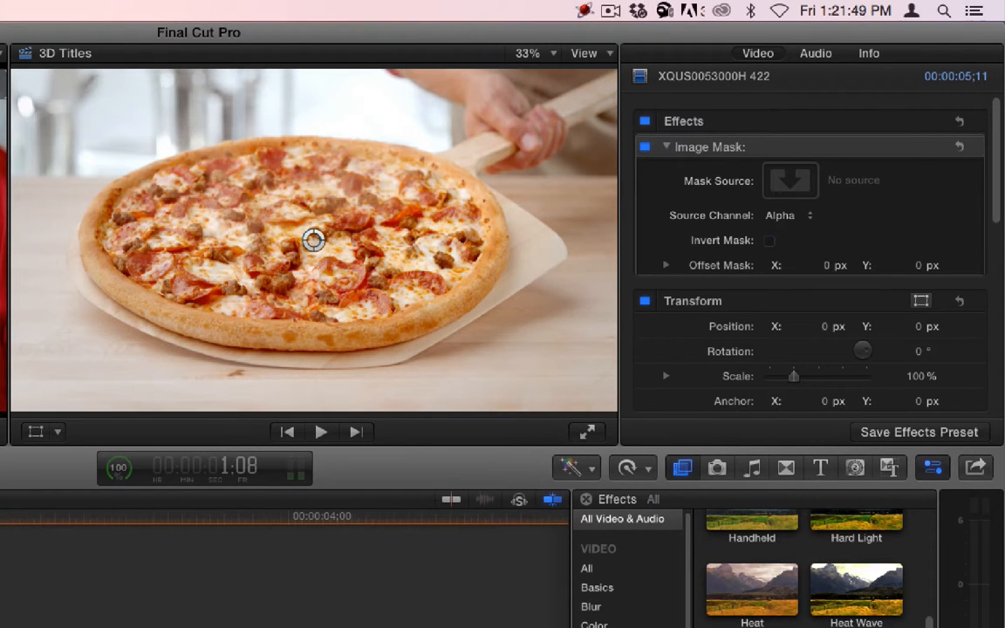
{"action": "mouse_move", "coordinate": [698, 361]}
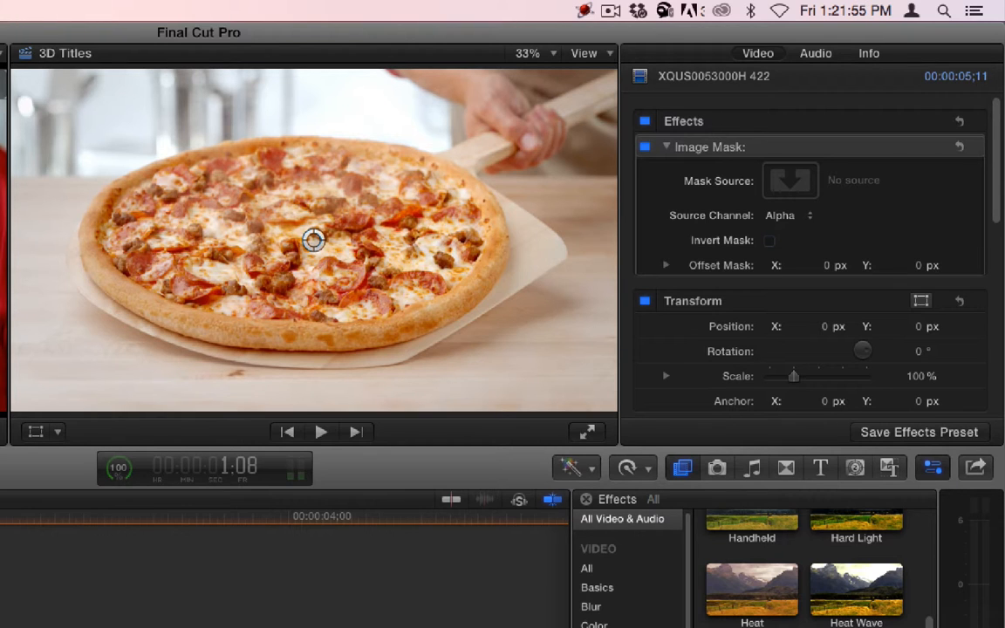
{"action": "left_click", "coordinate": [791, 180]}
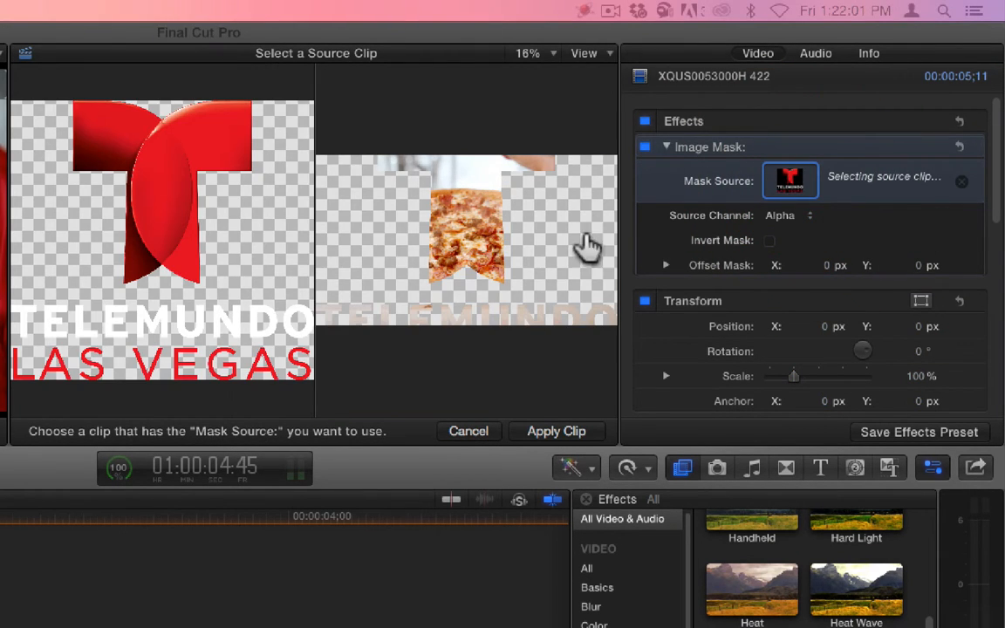
- Apply the Telemundo logo as the Image Mask source, play it back, and add the Clouds generator behind it
{"action": "left_click", "coordinate": [555, 431]}
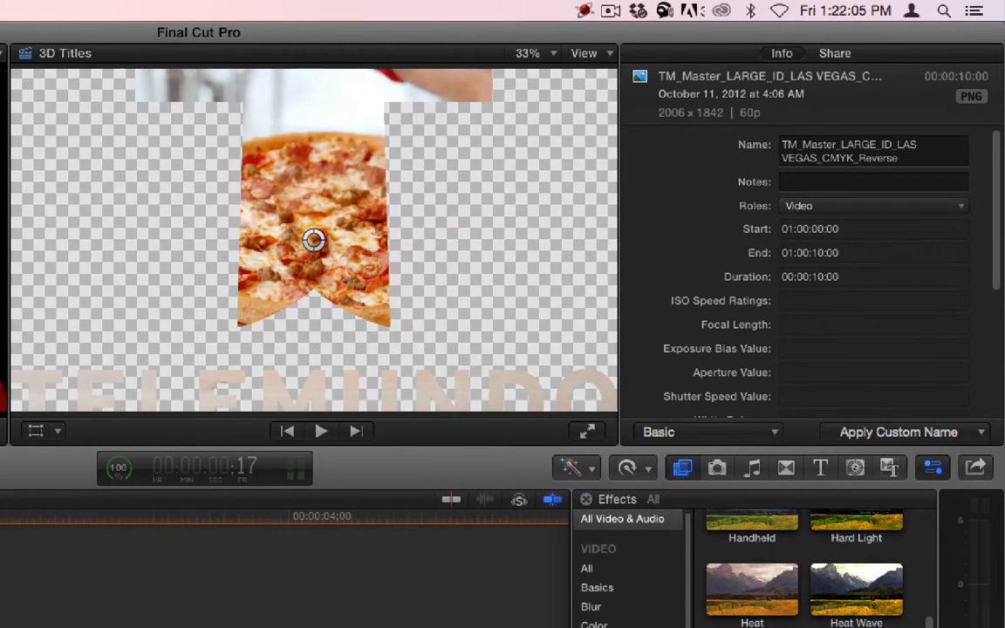
{"action": "left_click", "coordinate": [321, 429]}
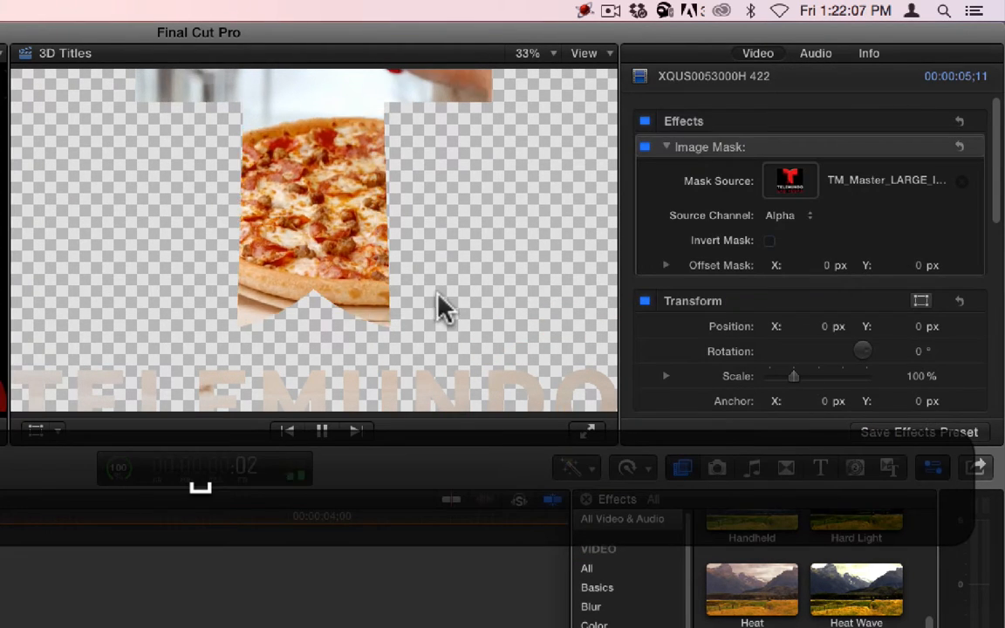
{"action": "left_click", "coordinate": [321, 429]}
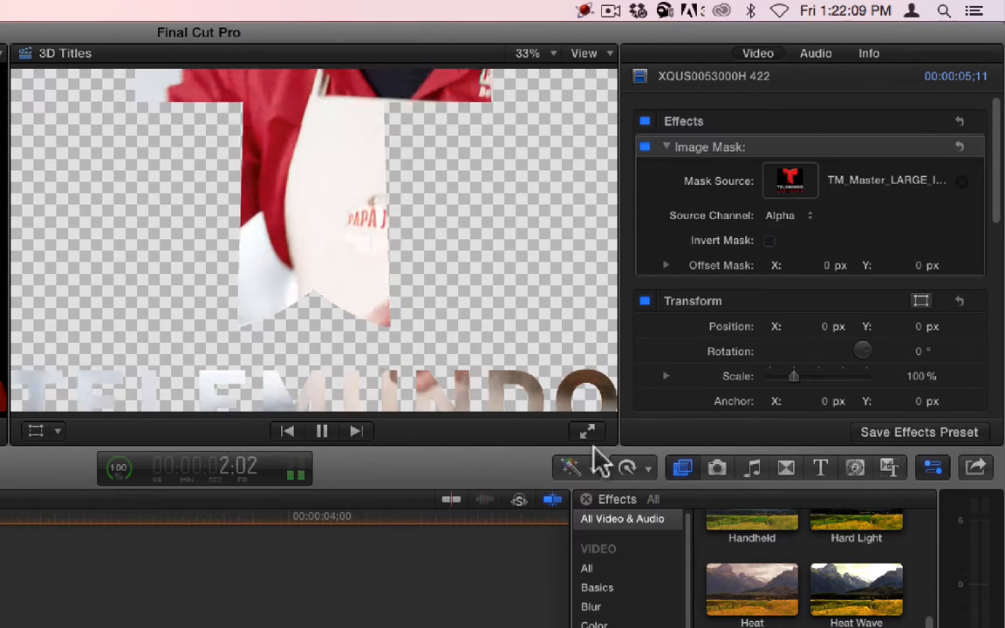
{"action": "left_click", "coordinate": [321, 431]}
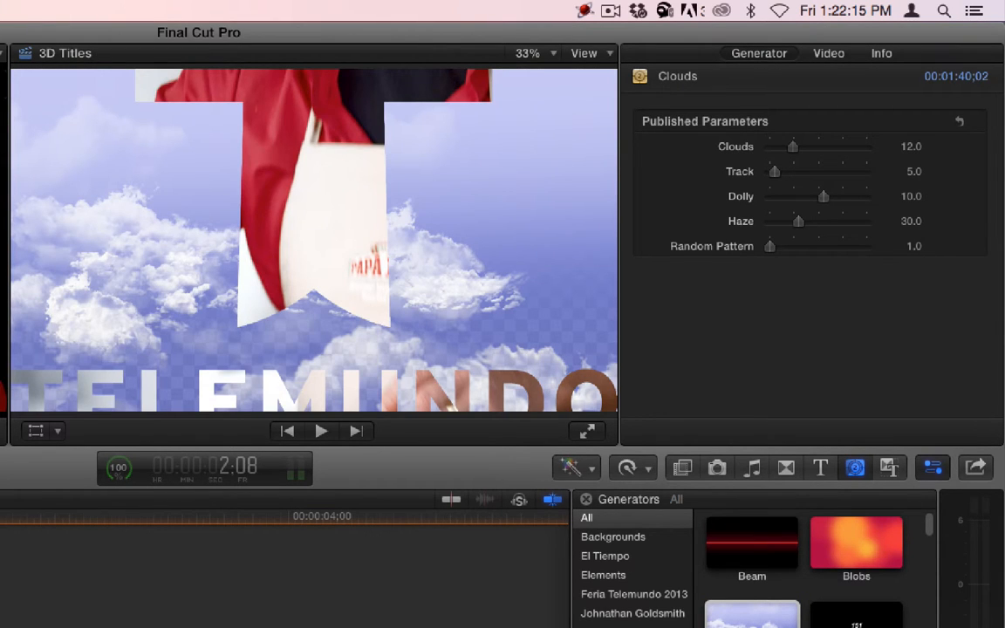
- Select the pizza clip to show its Image Mask parameters and the Source Channel list in the Inspector
{"action": "left_click", "coordinate": [321, 429]}
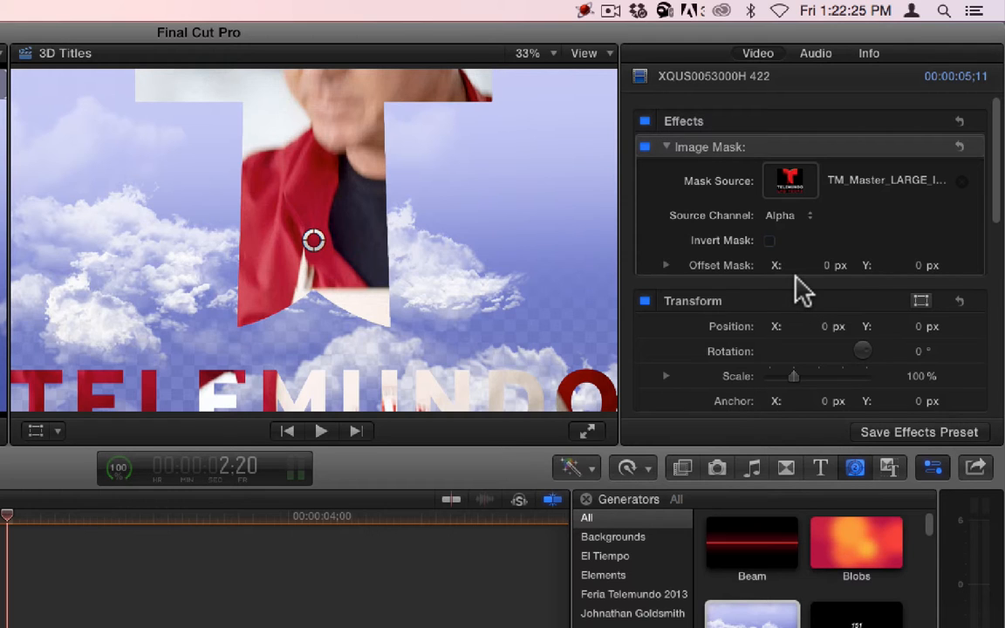
{"action": "left_click", "coordinate": [785, 216]}
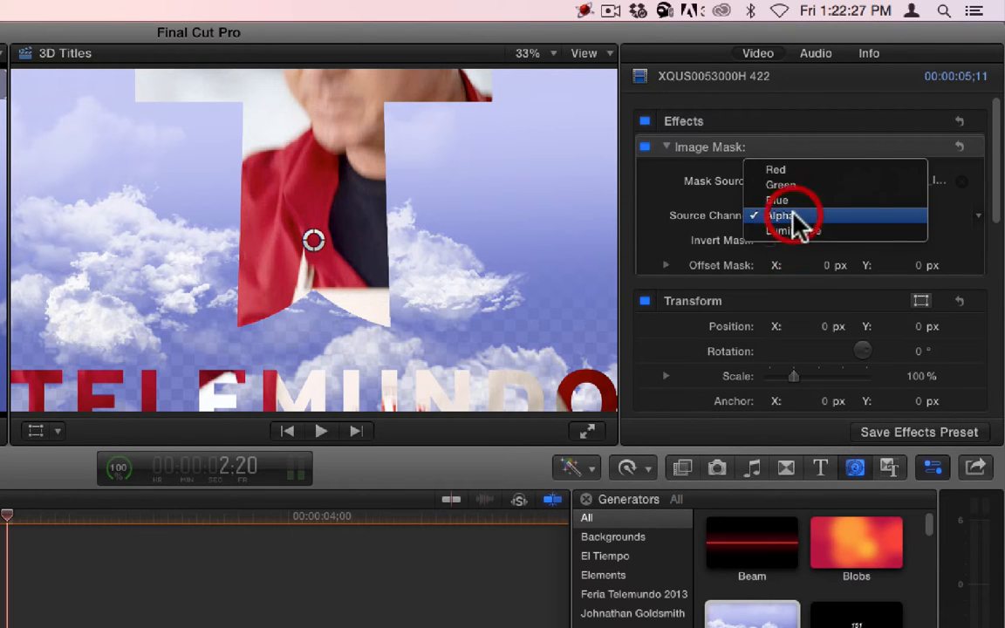
{"action": "mouse_move", "coordinate": [820, 169]}
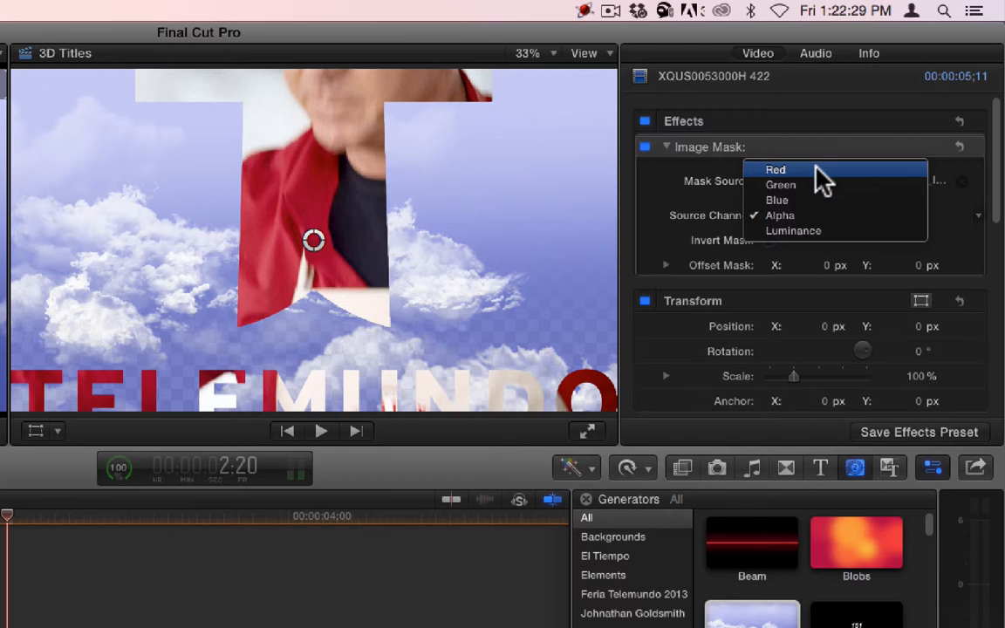
- Try the Red, Green and Luminance source channels for the logo mask, then return it to Alpha
{"action": "left_click", "coordinate": [774, 169]}
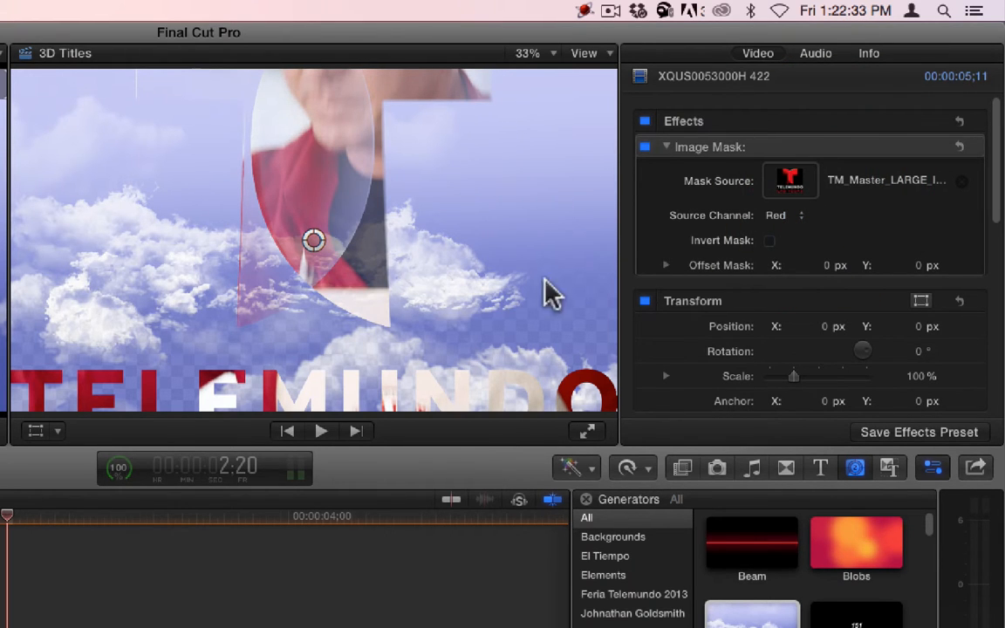
{"action": "left_click", "coordinate": [781, 217]}
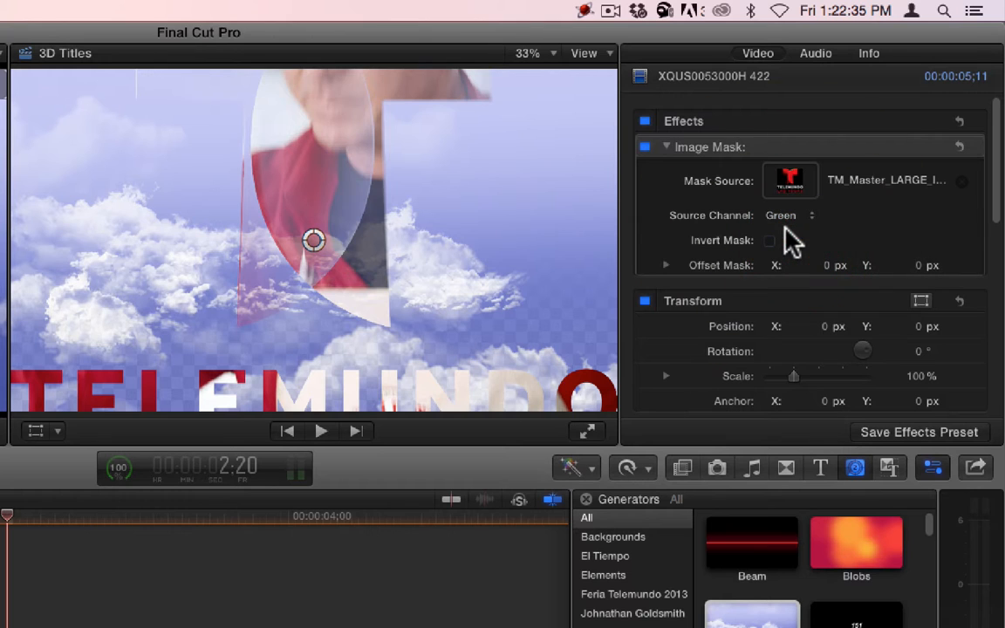
{"action": "left_click", "coordinate": [785, 217]}
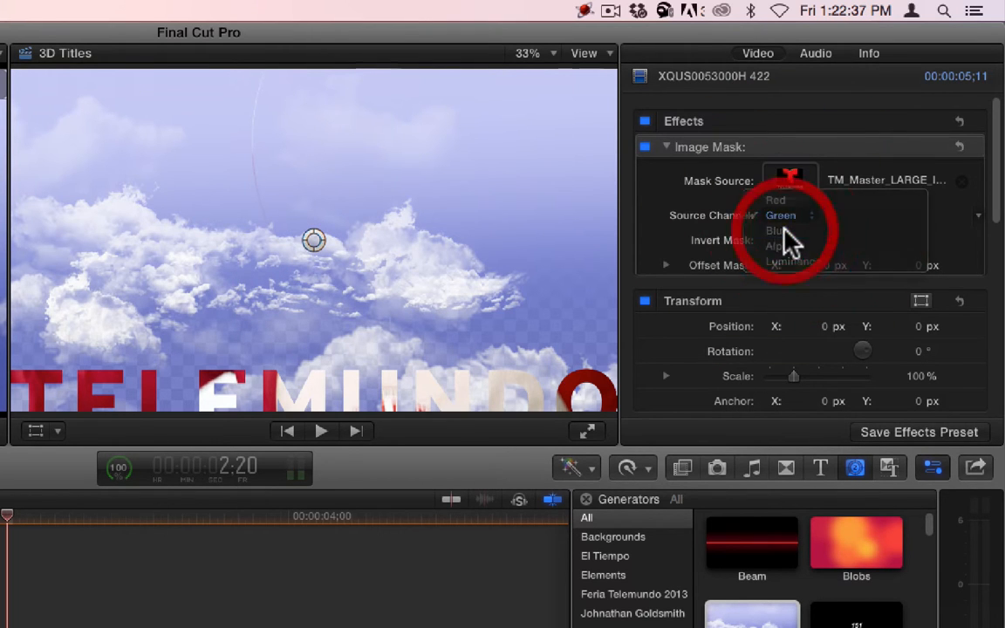
{"action": "left_click", "coordinate": [776, 244]}
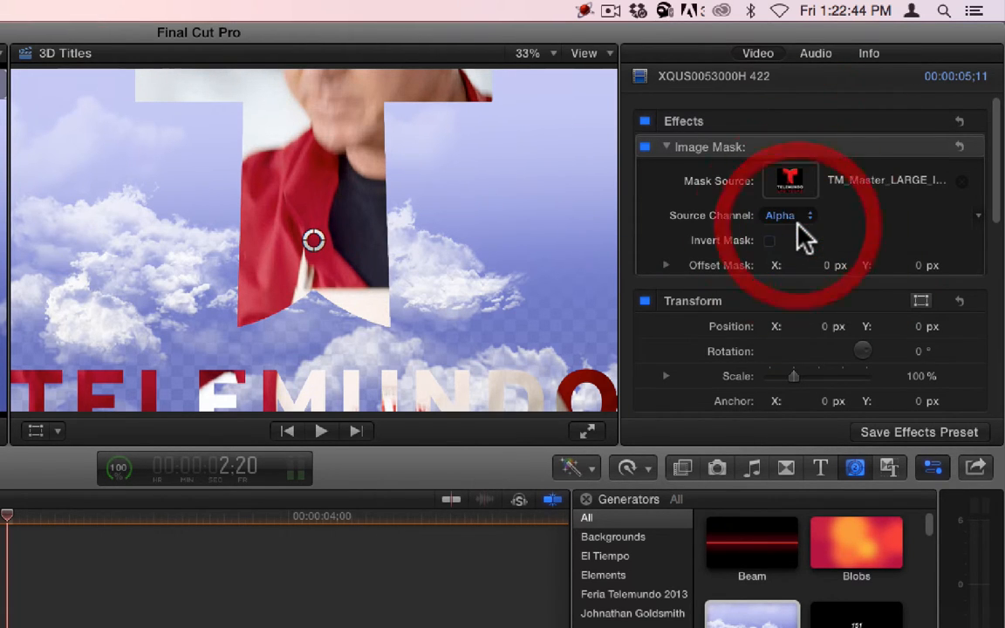
{"action": "left_click", "coordinate": [787, 216]}
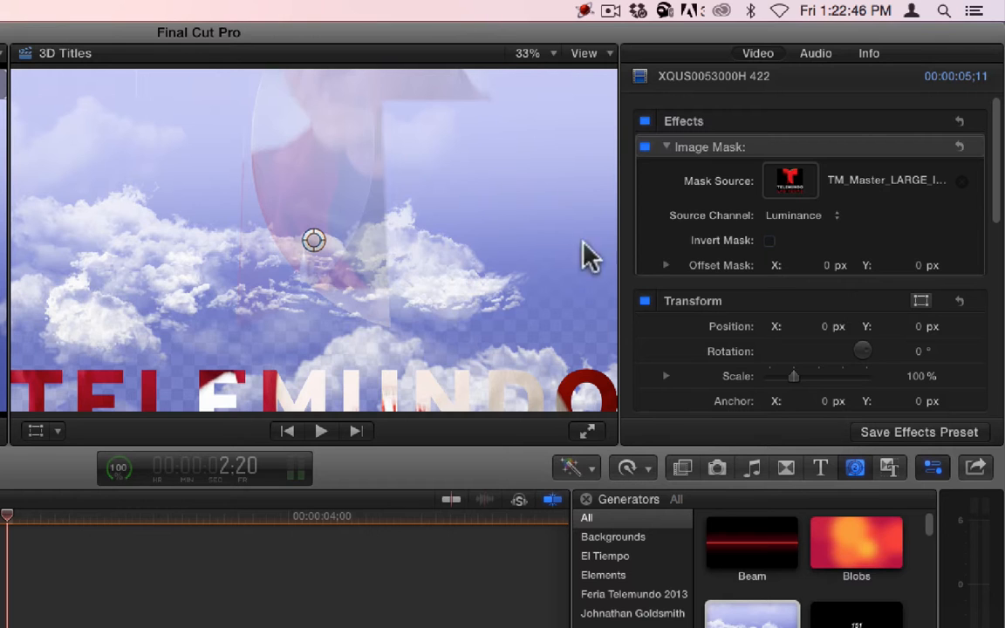
{"action": "left_click", "coordinate": [794, 216]}
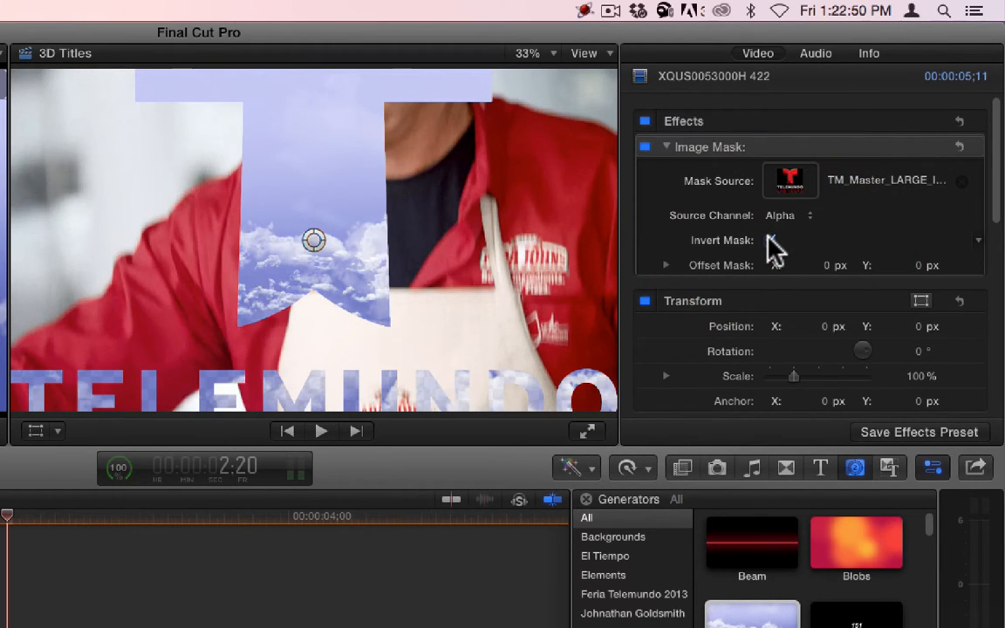
{"action": "left_click", "coordinate": [769, 241]}
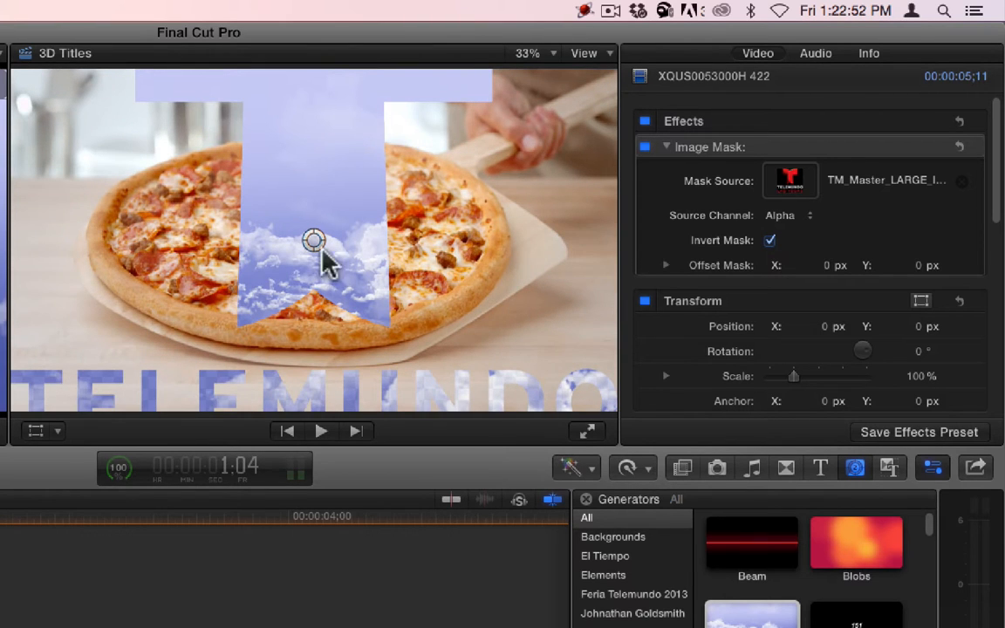
{"action": "mouse_move", "coordinate": [910, 253]}
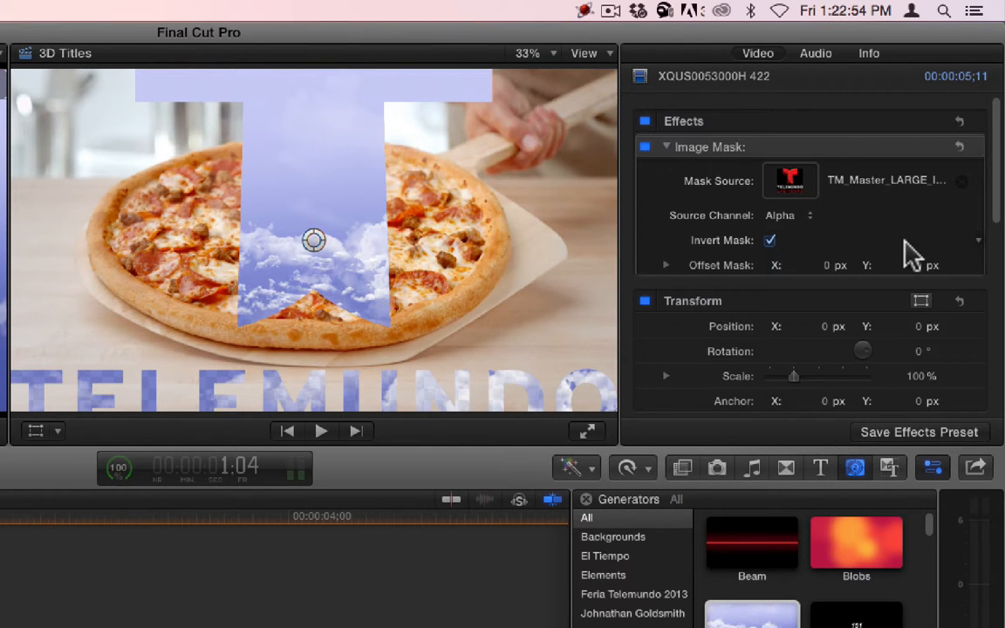
{"action": "left_click", "coordinate": [769, 241]}
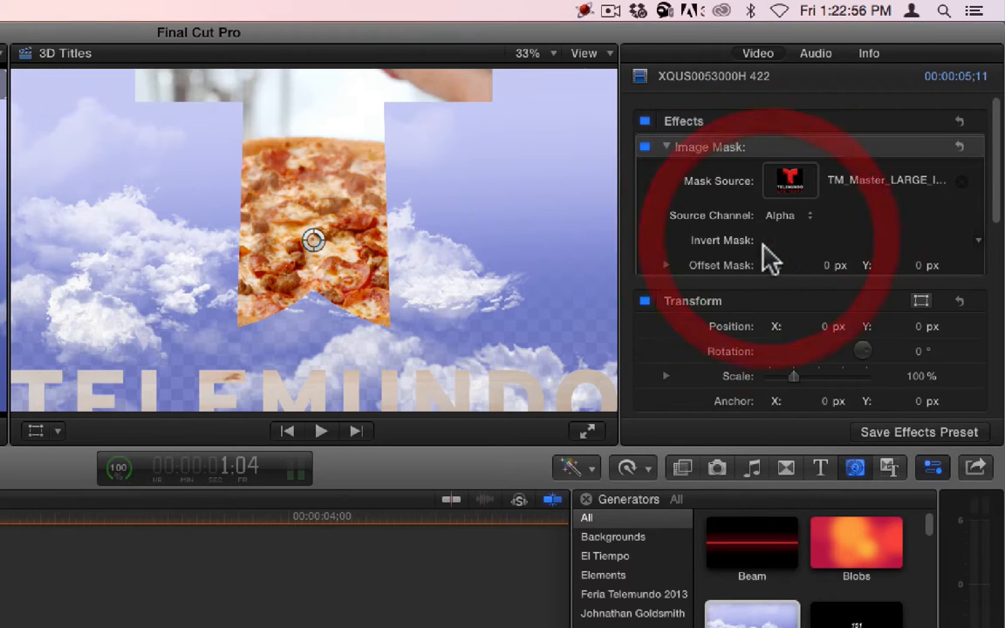
- Reveal the Offset Mask X/Y values, shift the logo mask sideways, then move it back to centre at 0 px
{"action": "left_click", "coordinate": [667, 266]}
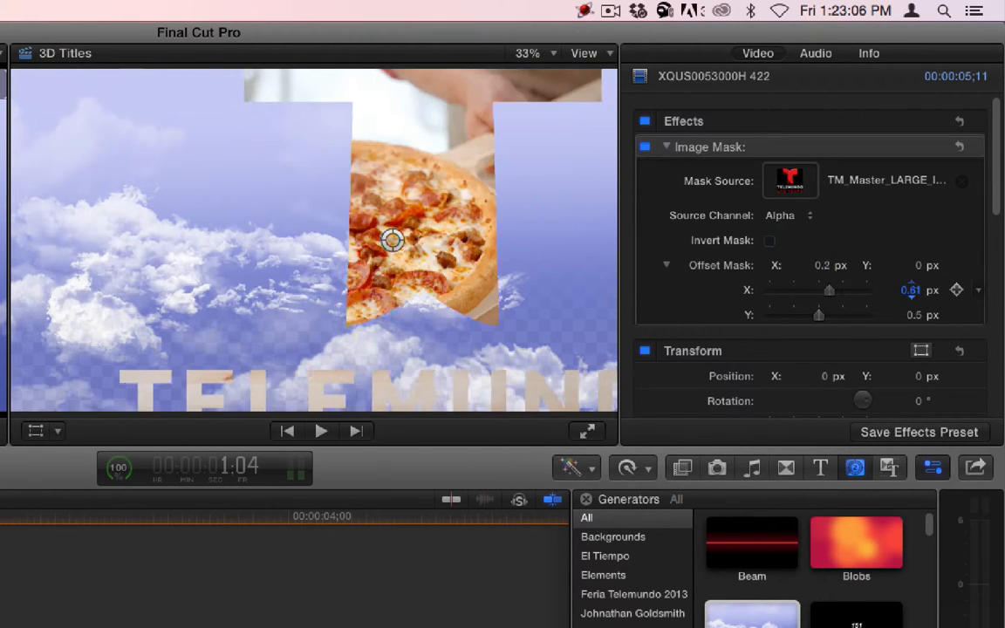
{"action": "left_click_drag", "start_coordinate": [393, 240], "coordinate": [228, 133]}
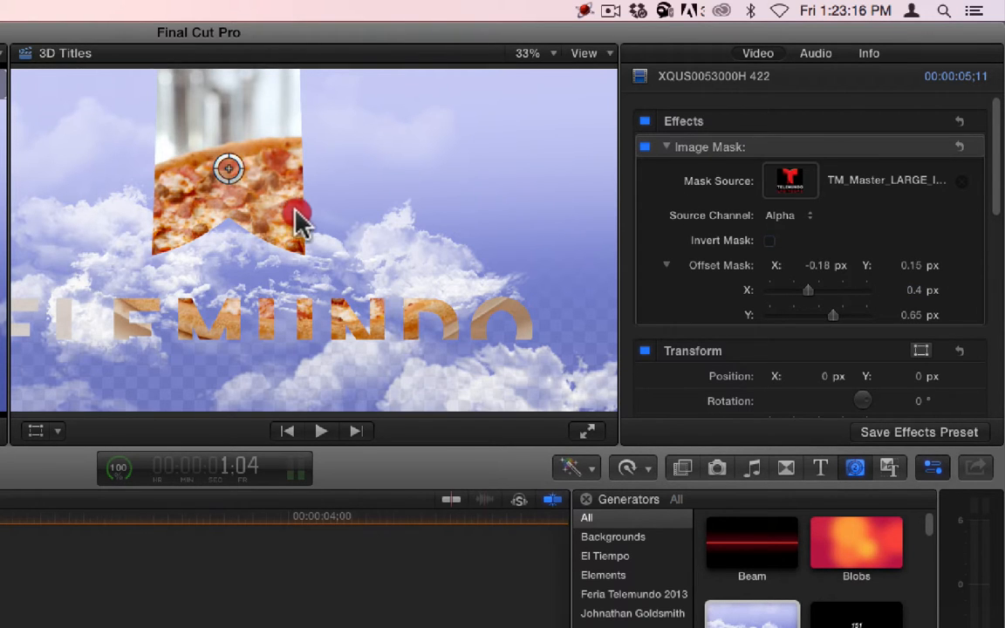
{"action": "left_click_drag", "start_coordinate": [230, 167], "coordinate": [314, 241]}
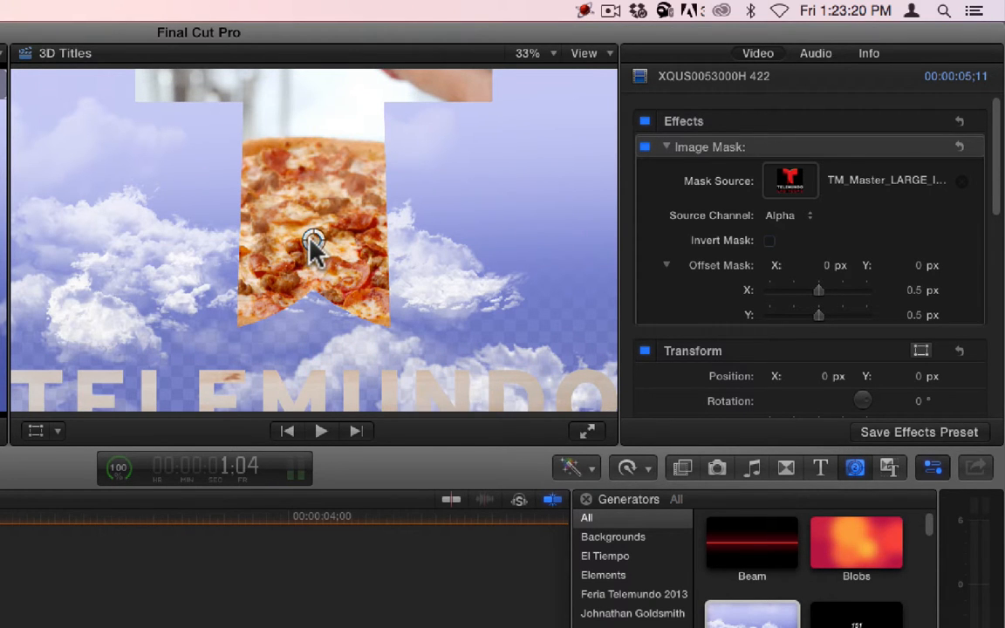
{"action": "left_click", "coordinate": [789, 180]}
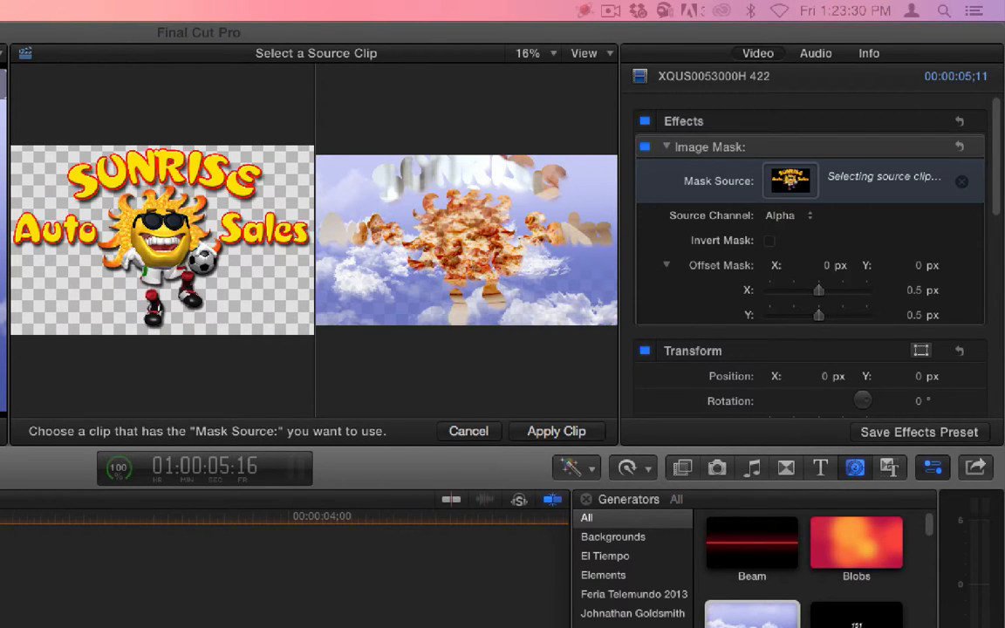
{"action": "mouse_move", "coordinate": [573, 446]}
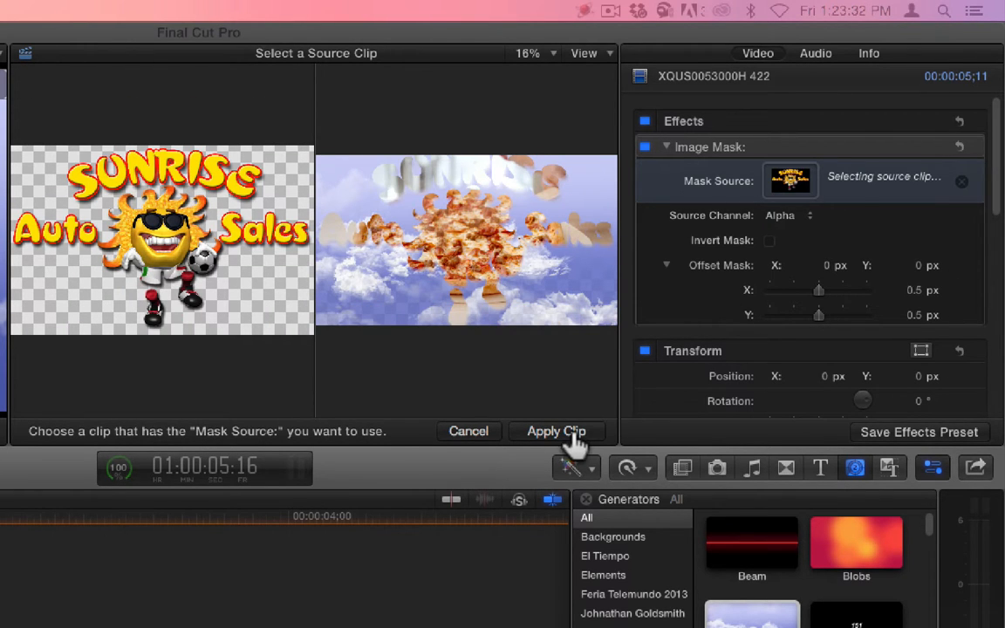
- Apply the Sunrise Logo clip as the mask source and play back the newly masked pizza clip
{"action": "left_click", "coordinate": [554, 431]}
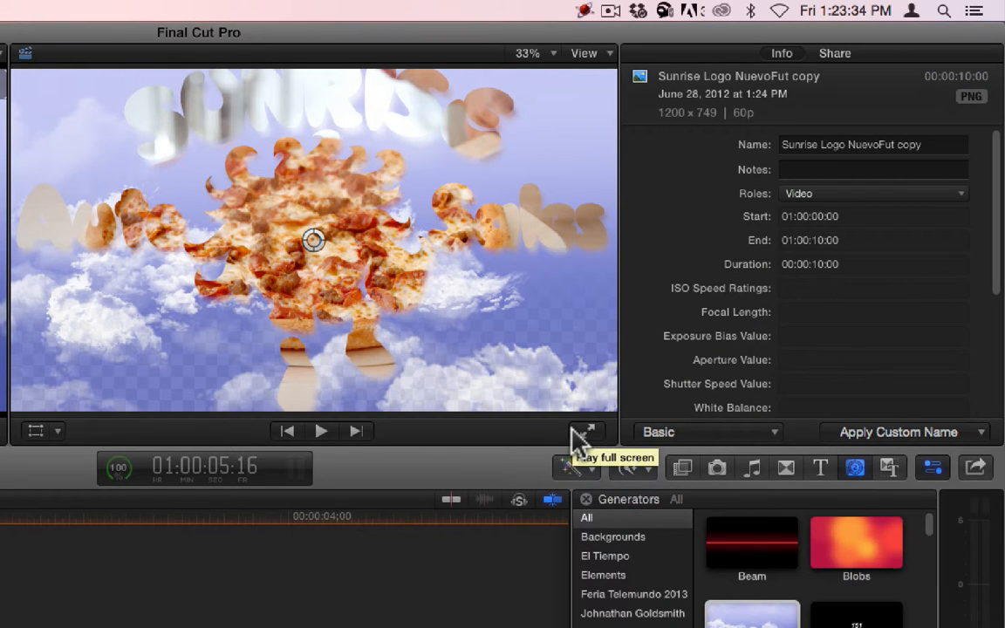
{"action": "mouse_move", "coordinate": [14, 579]}
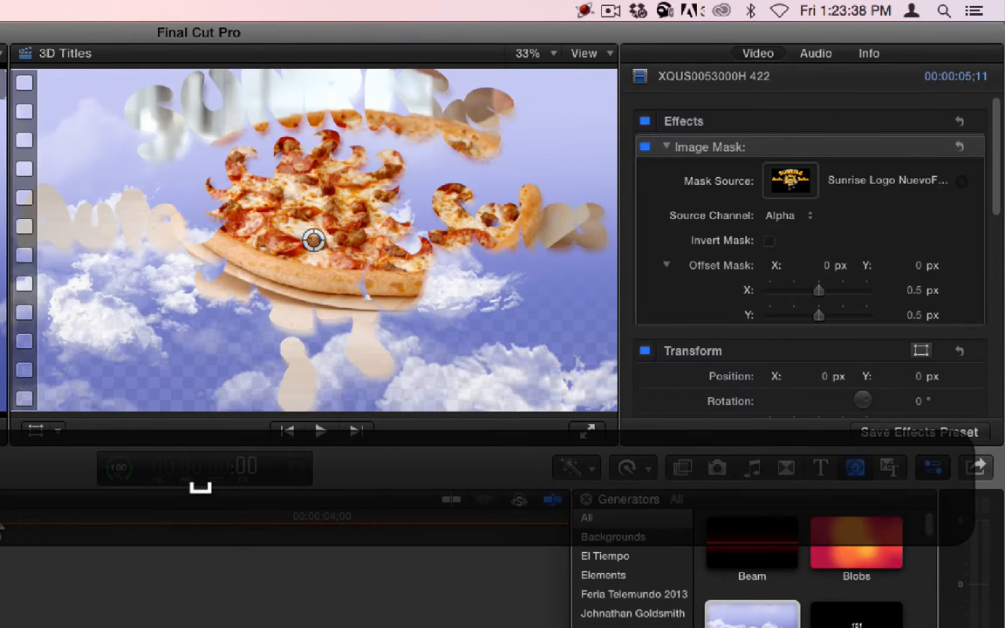
{"action": "left_click", "coordinate": [321, 430]}
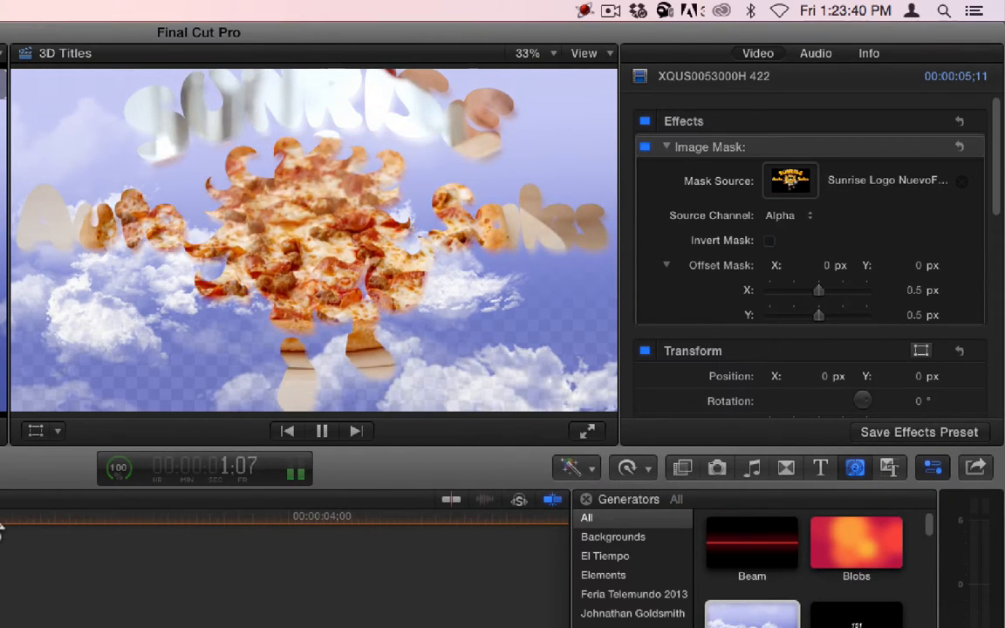
{"action": "left_click", "coordinate": [136, 516]}
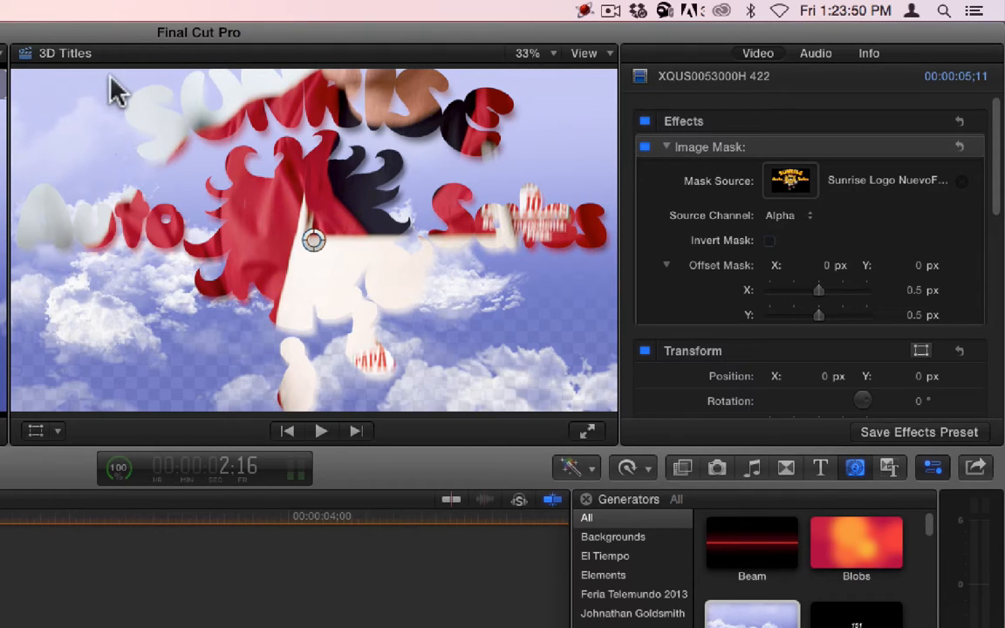
{"action": "mouse_move", "coordinate": [122, 131]}
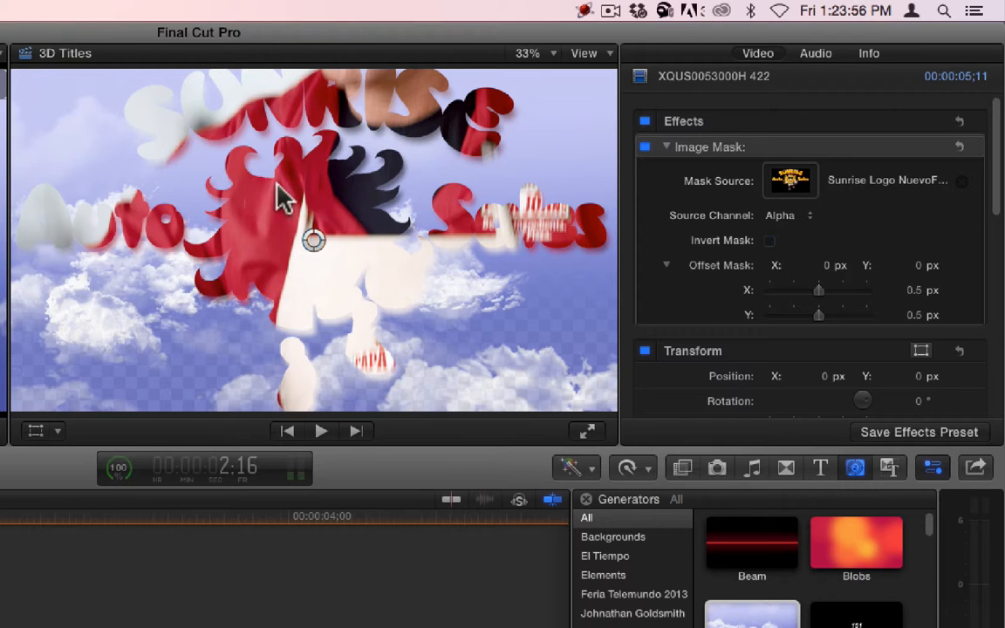
{"action": "mouse_move", "coordinate": [231, 310]}
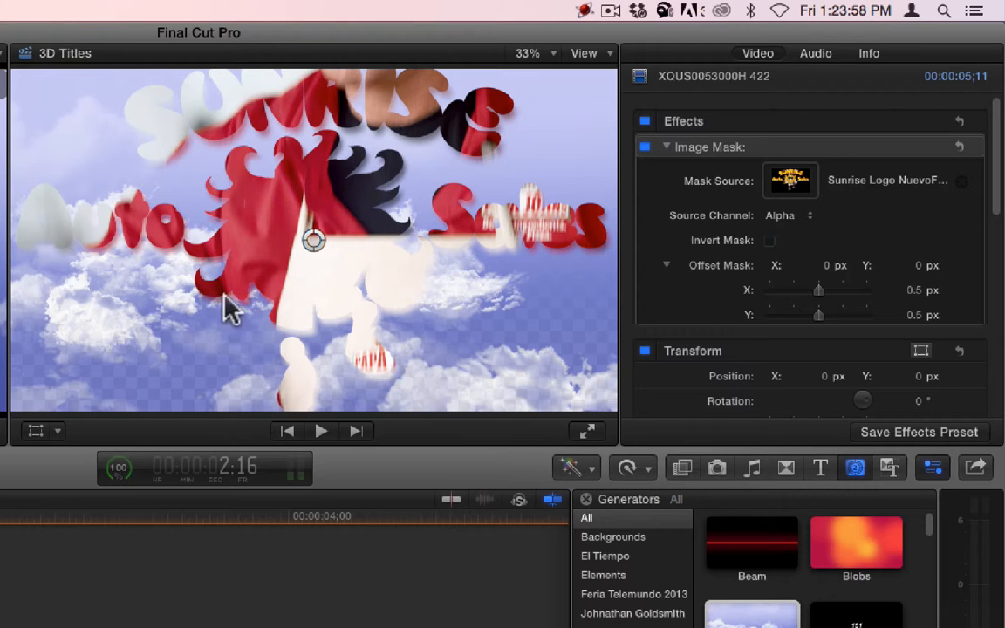
{"action": "mouse_move", "coordinate": [340, 119]}
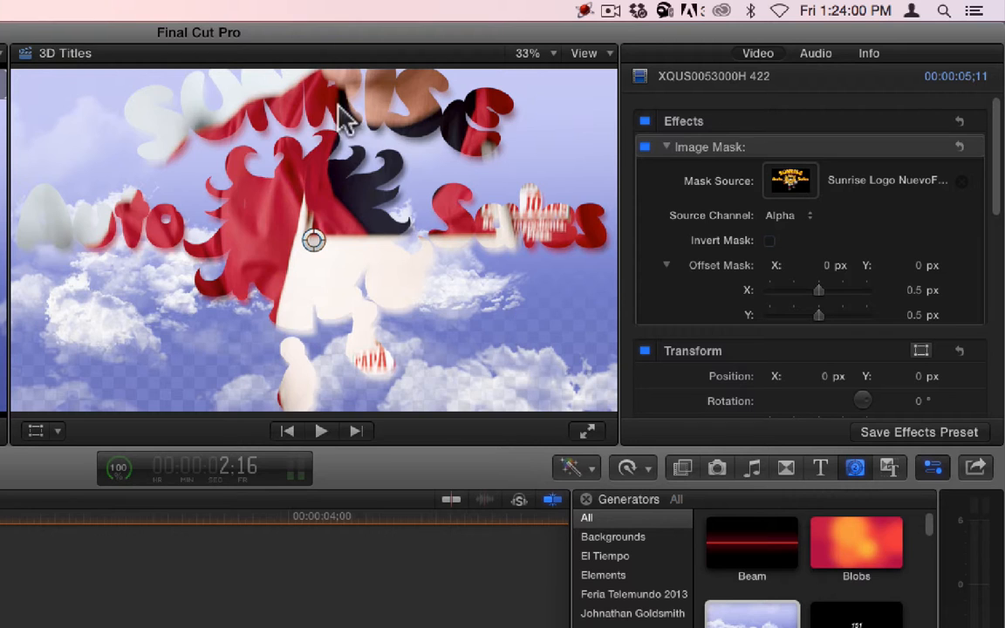
{"action": "mouse_move", "coordinate": [499, 317]}
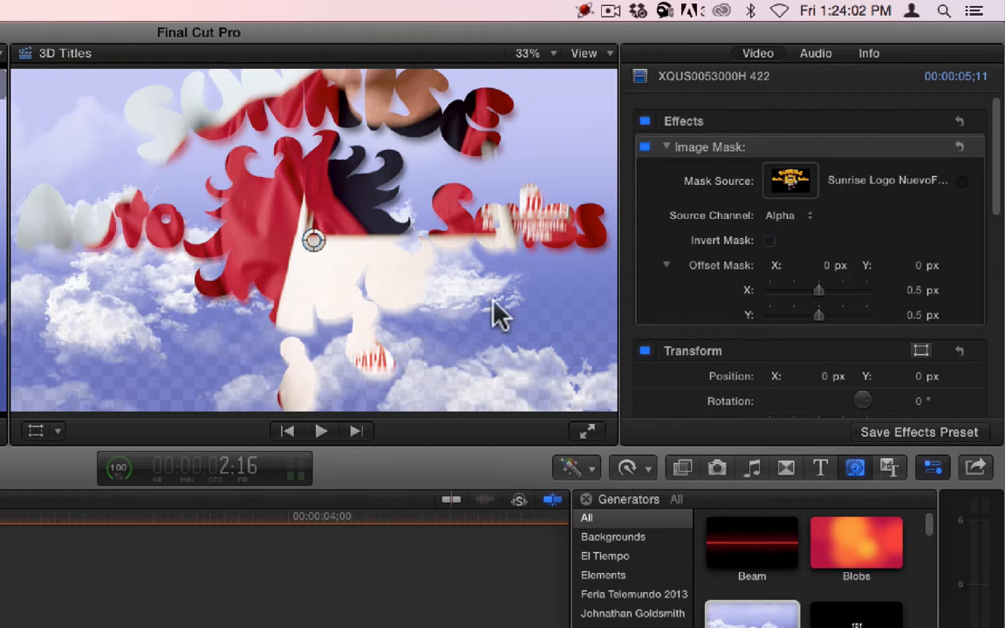
{"action": "mouse_move", "coordinate": [370, 352]}
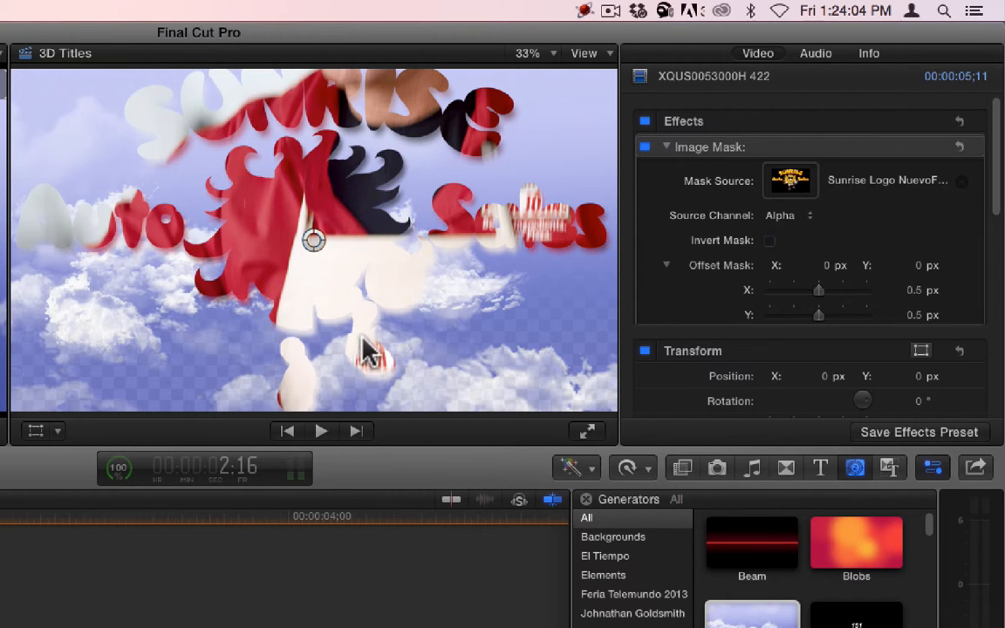
{"action": "mouse_move", "coordinate": [191, 178]}
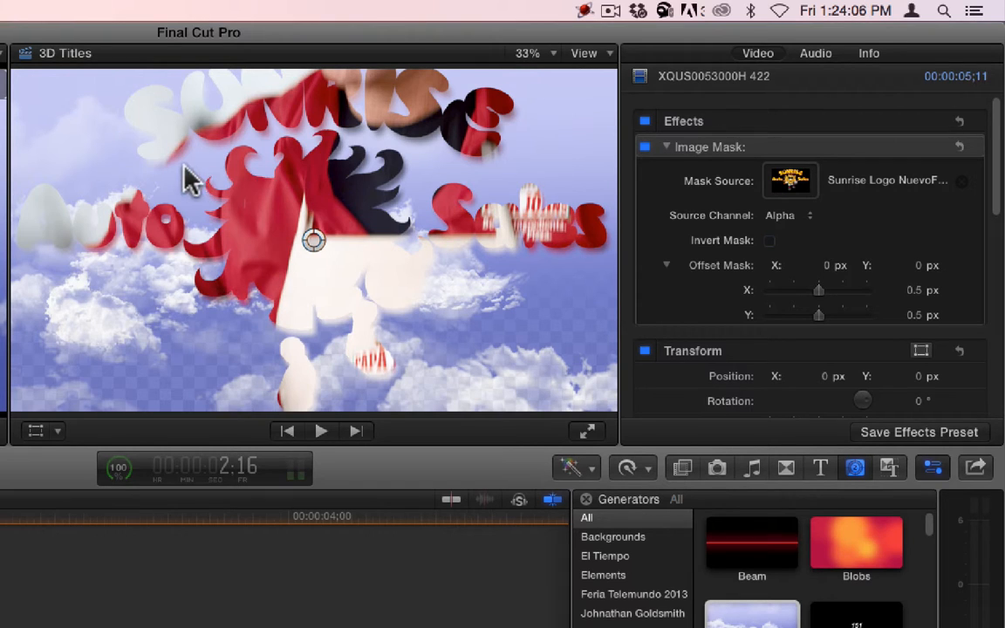
{"action": "mouse_move", "coordinate": [259, 244]}
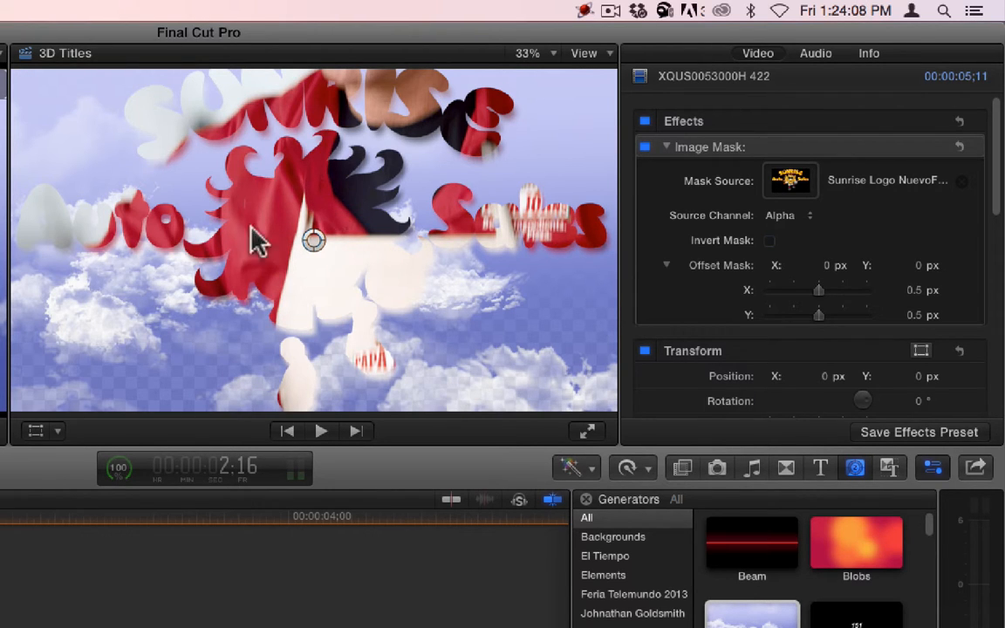
{"action": "mouse_move", "coordinate": [365, 426]}
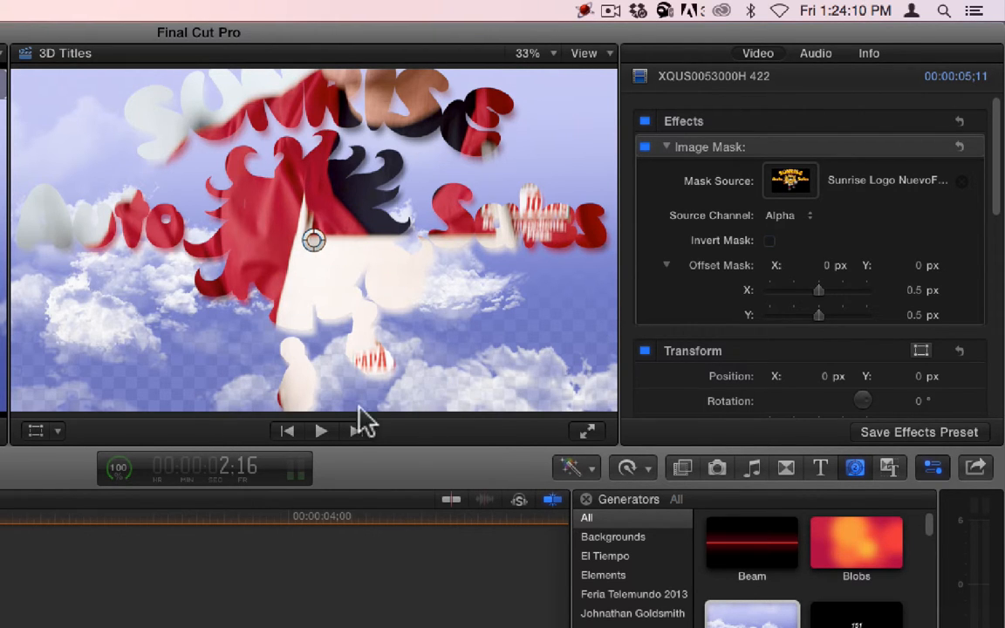
{"action": "mouse_move", "coordinate": [261, 279]}
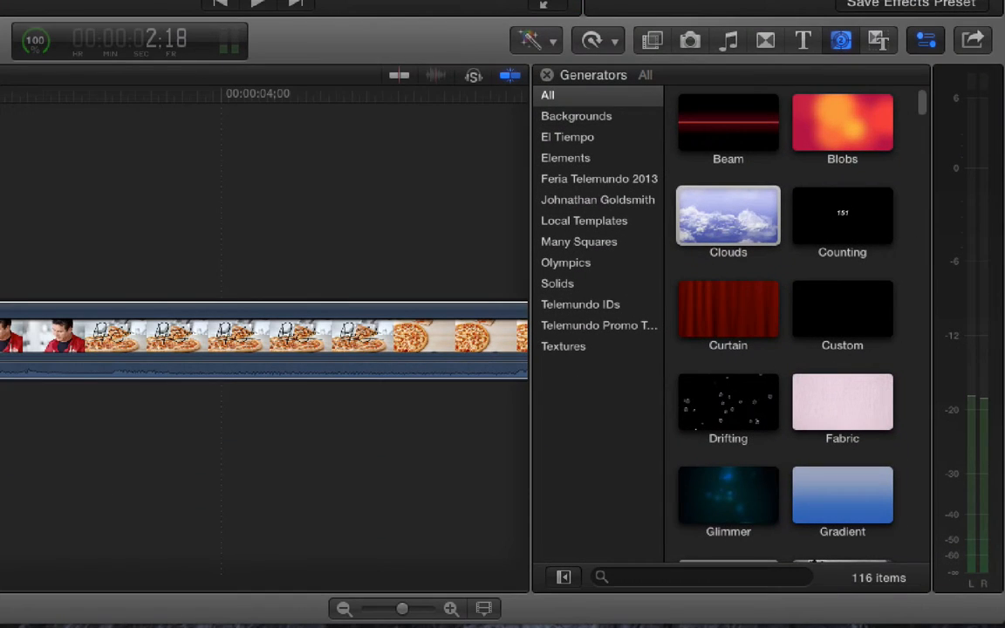
- Show the Effects Browser and scroll All Video & Audio down to the Image Mask effect
{"action": "left_click", "coordinate": [652, 40]}
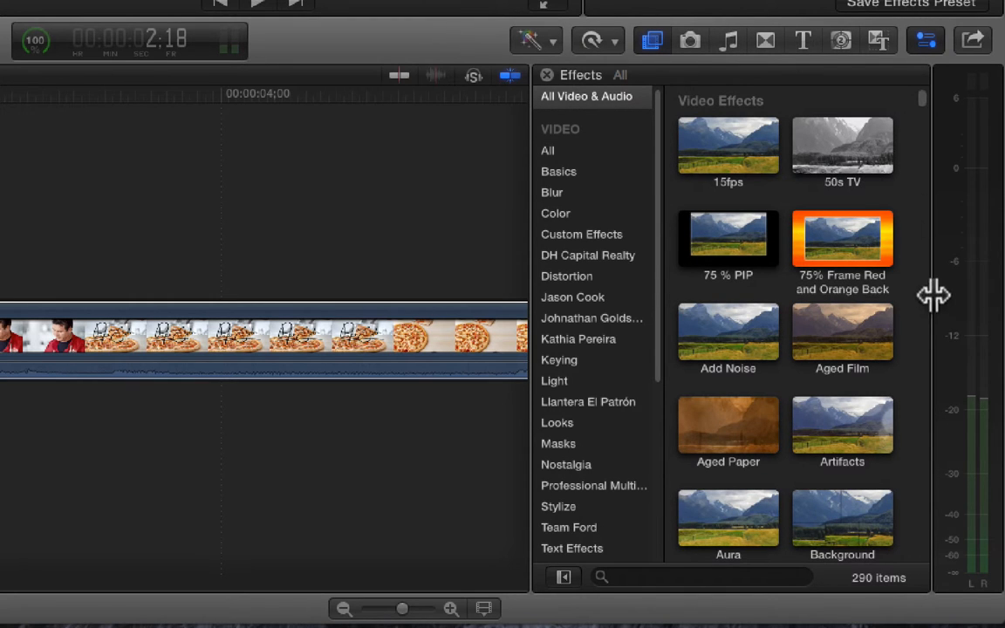
{"action": "scroll", "scroll_direction": "down", "scroll_amount": 3}
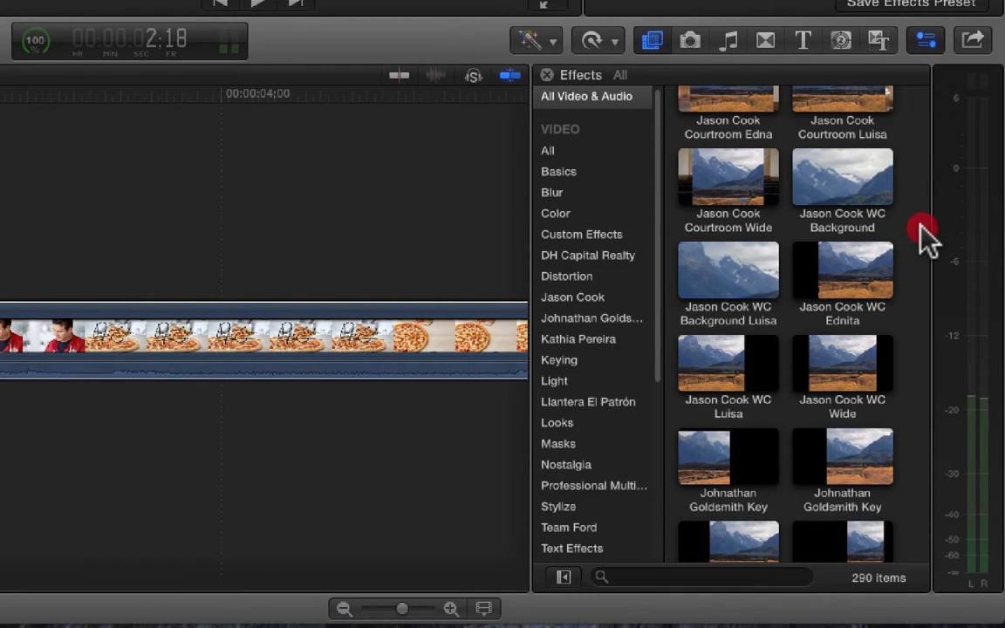
{"action": "scroll", "scroll_direction": "down", "scroll_amount": 3}
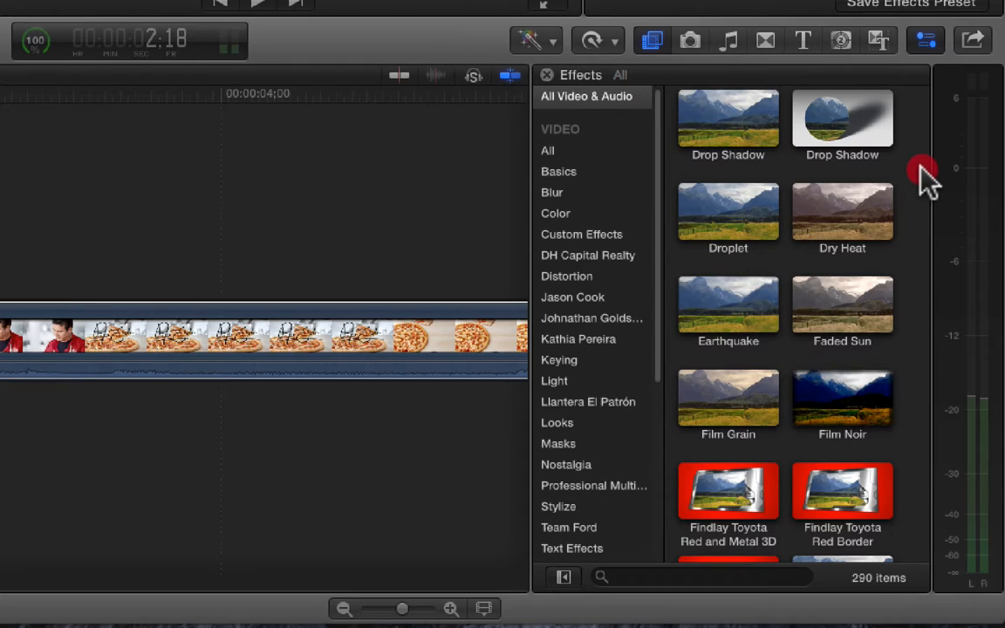
{"action": "scroll", "scroll_direction": "down", "scroll_amount": 3}
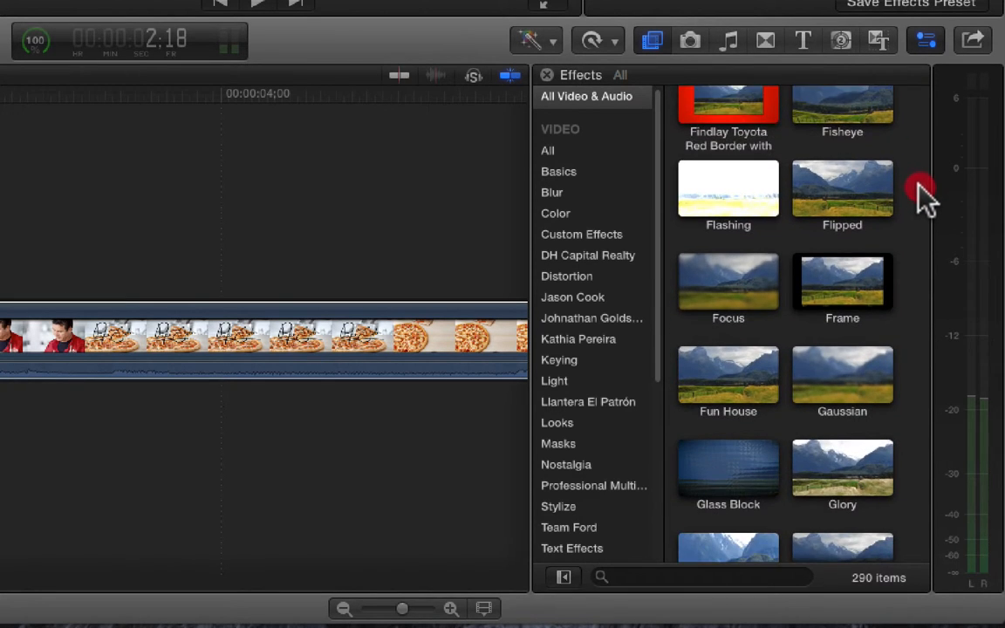
{"action": "scroll", "scroll_direction": "down", "scroll_amount": 3}
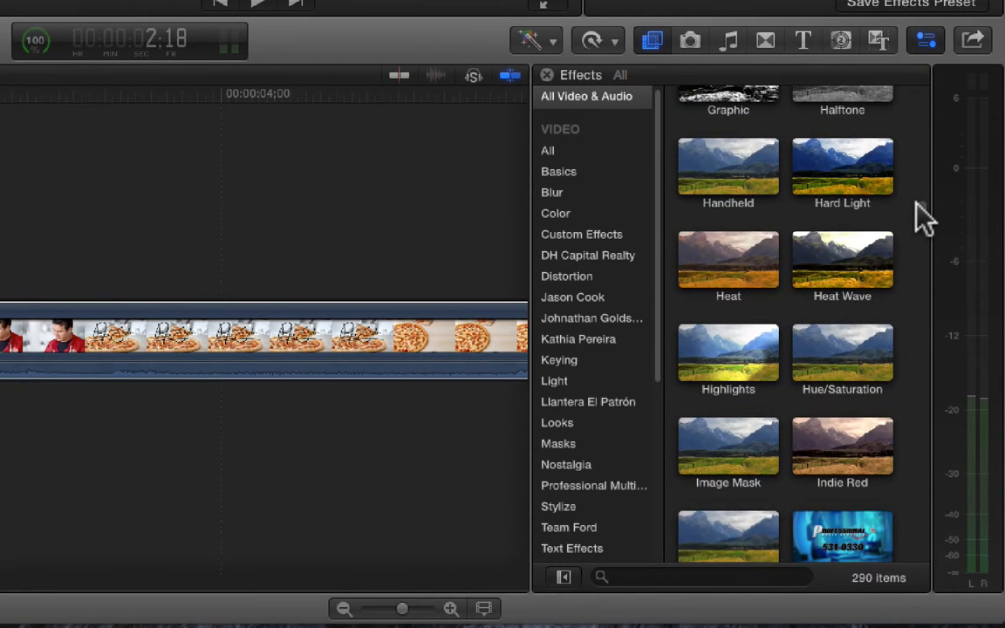
{"action": "scroll", "scroll_direction": "down", "scroll_amount": 3}
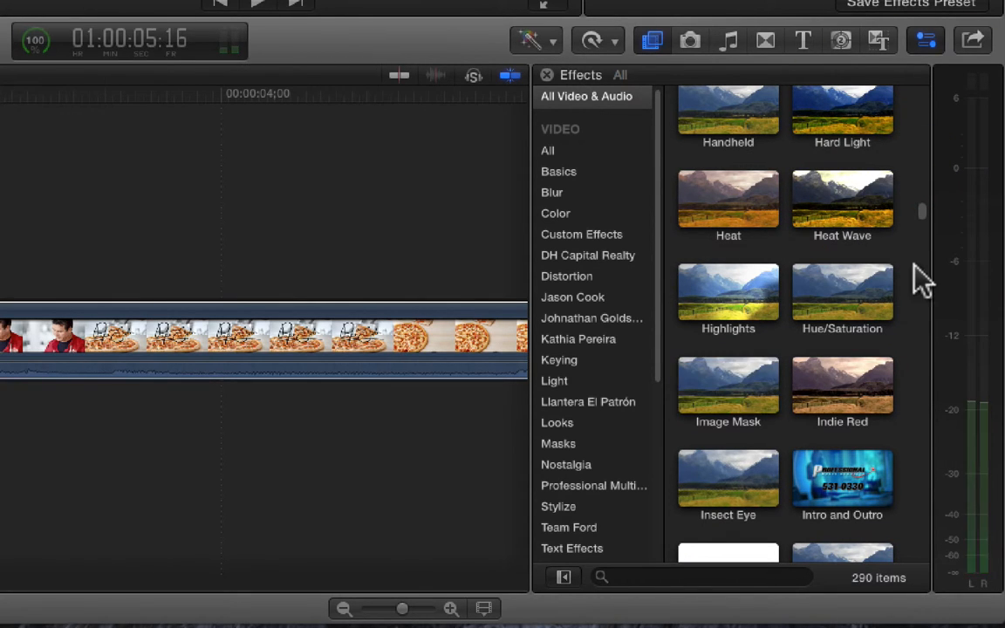
{"action": "scroll", "scroll_direction": "down", "scroll_amount": 3}
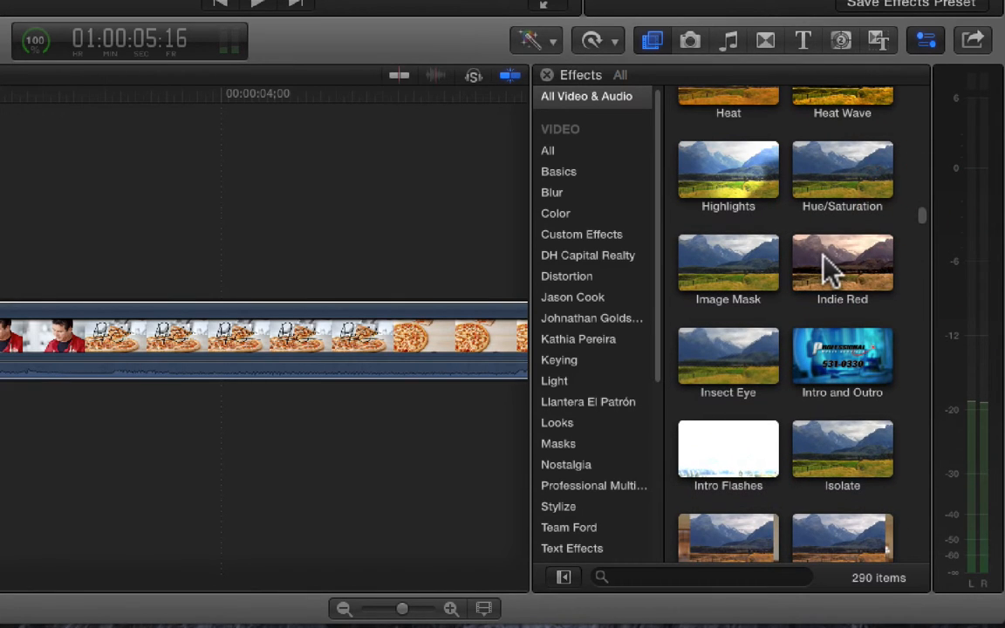